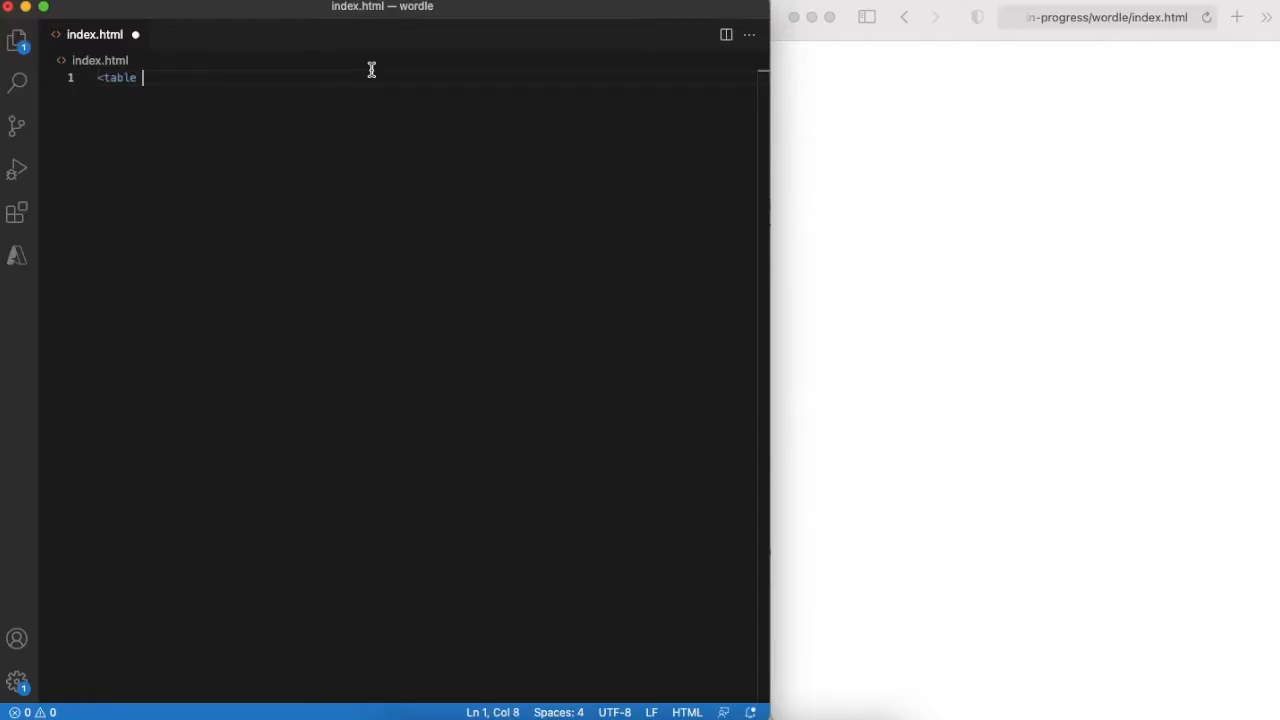
Add a table element with id 't' and grab it as const t via getElementById.
type("id=\"t\"></table>")
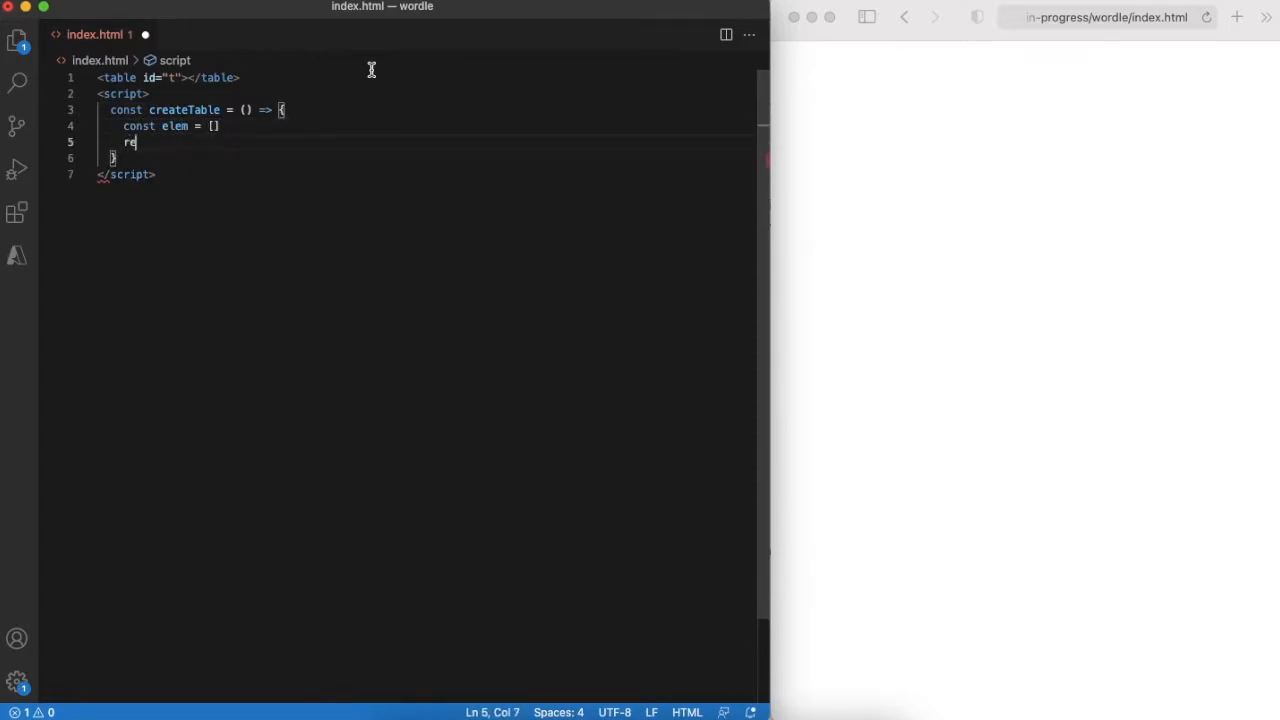
type("const t = document.getElementById")
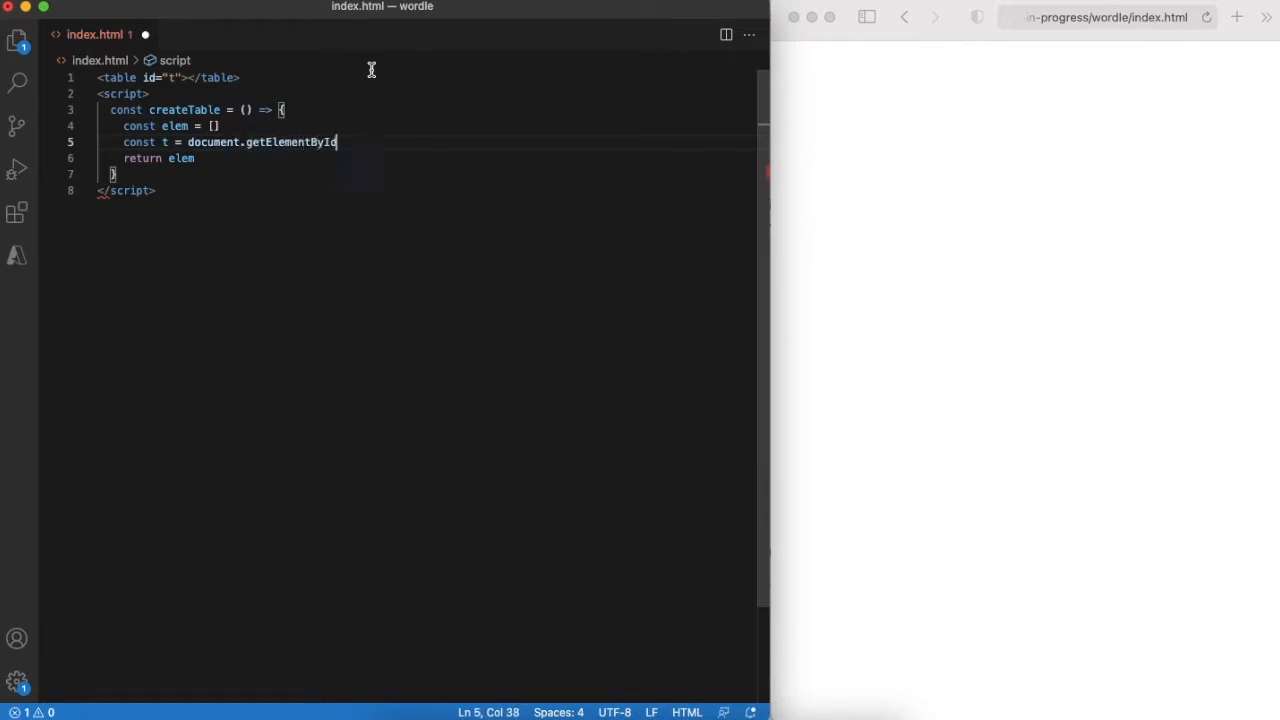
type("('t')")
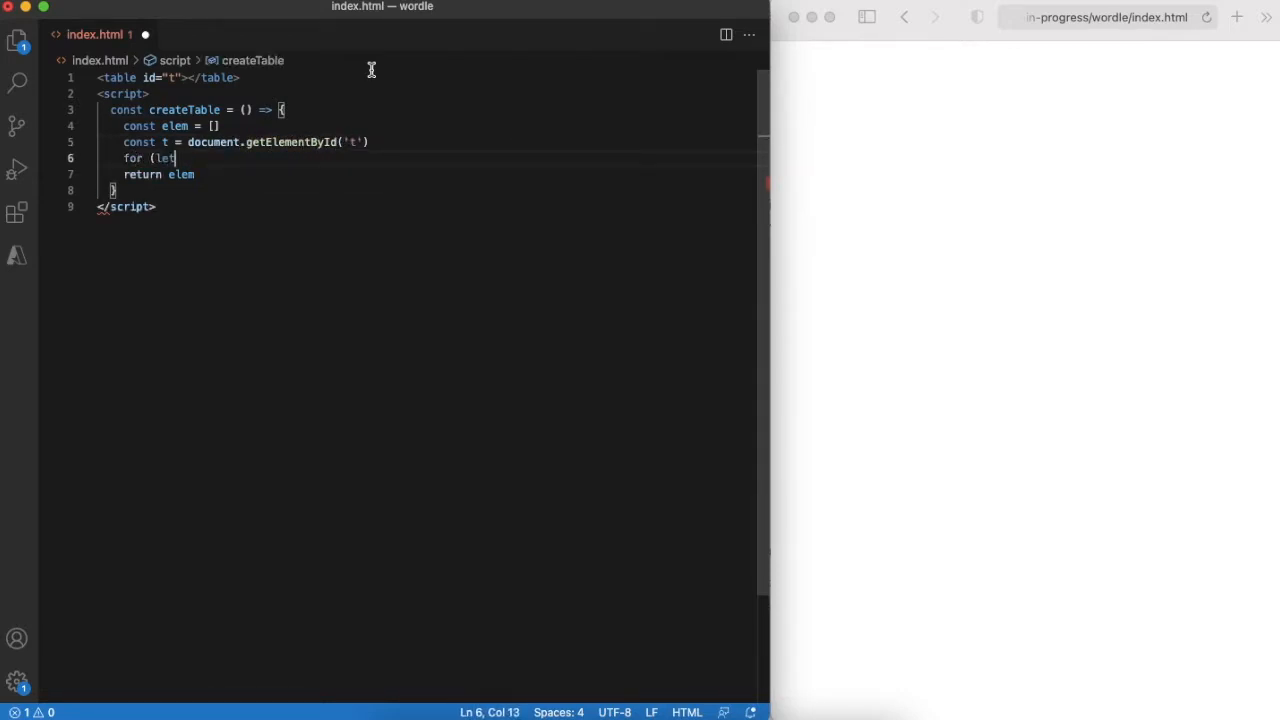
Write createTable looping 6 rows of 5 td cells with classes 'empty' and 'cell', pushed into the grid array.
type("y = 0; y < 6; y++) {")
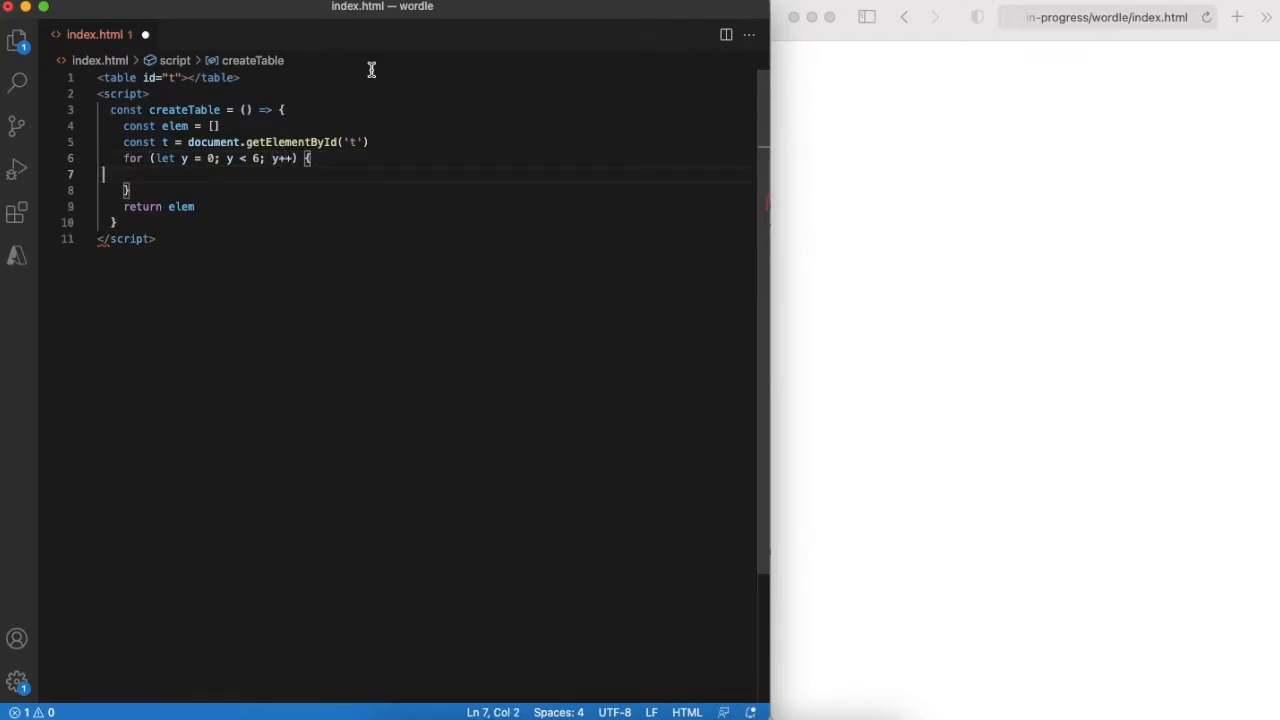
type("const r = document")
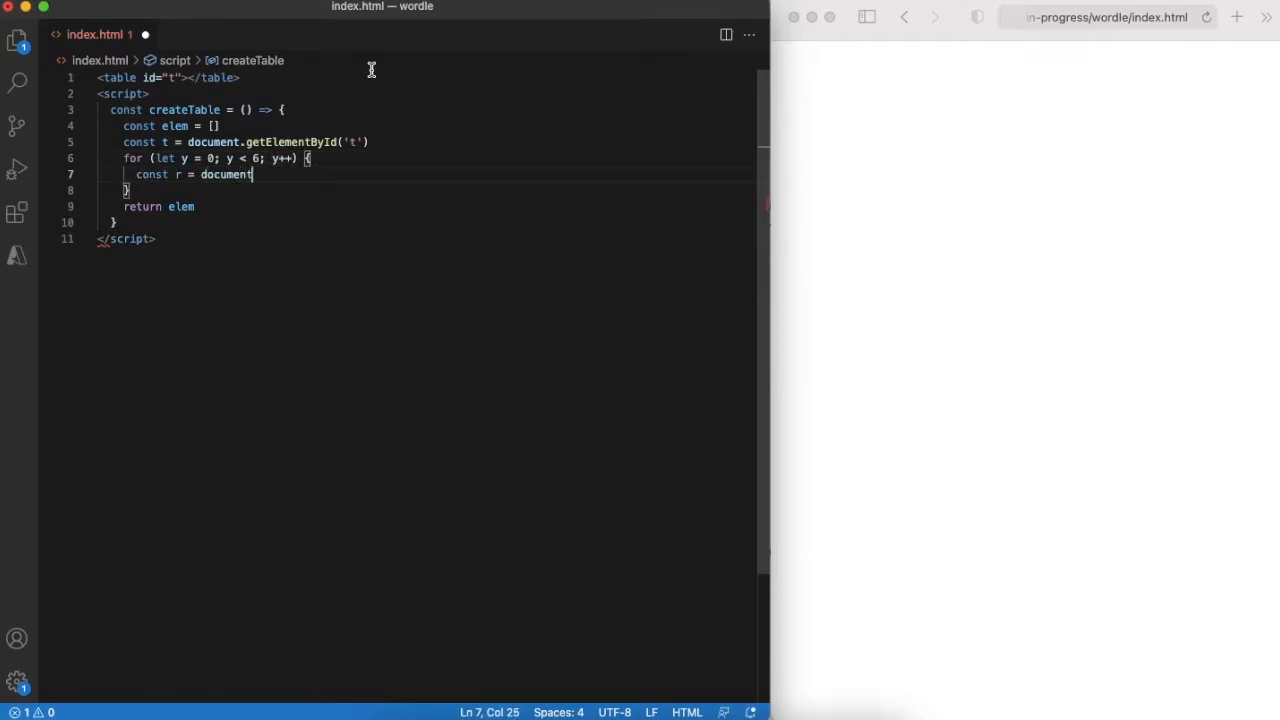
type(".createElement('tr")
type("const c = document.createElement('td")
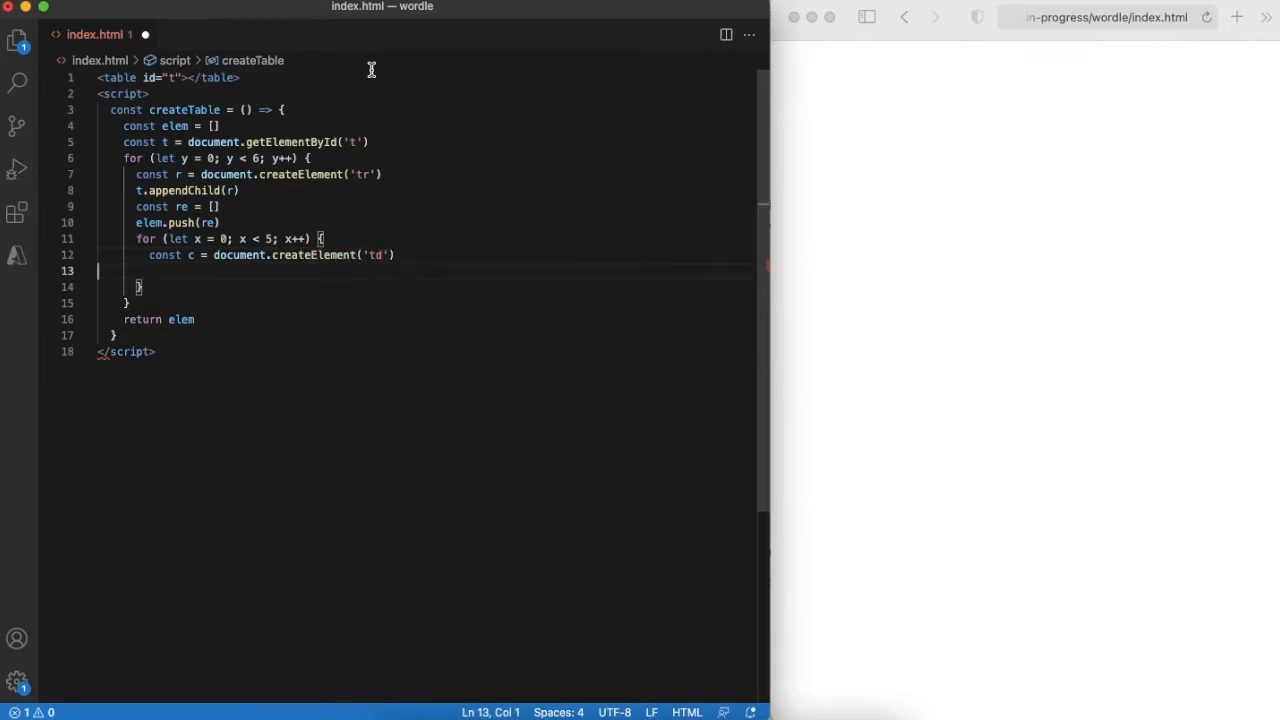
type("c.classList.add('empty', 'cell")
type("r.appendChild(c")
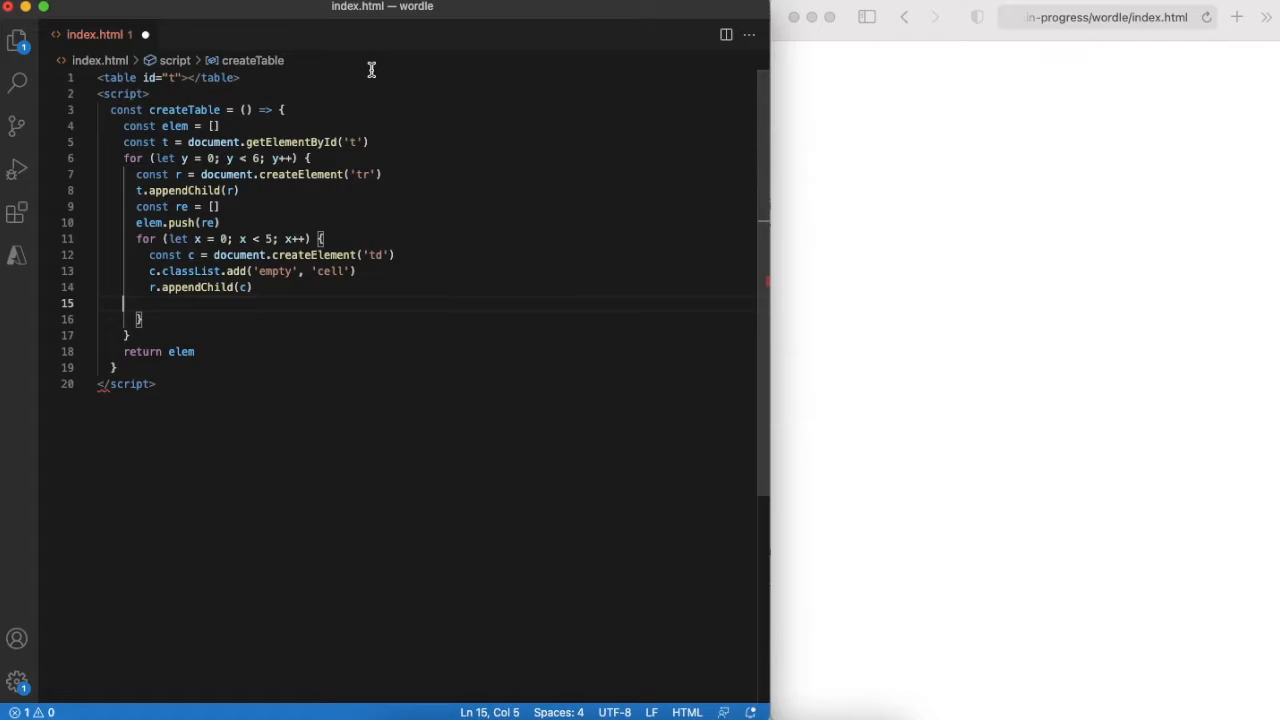
type("r")
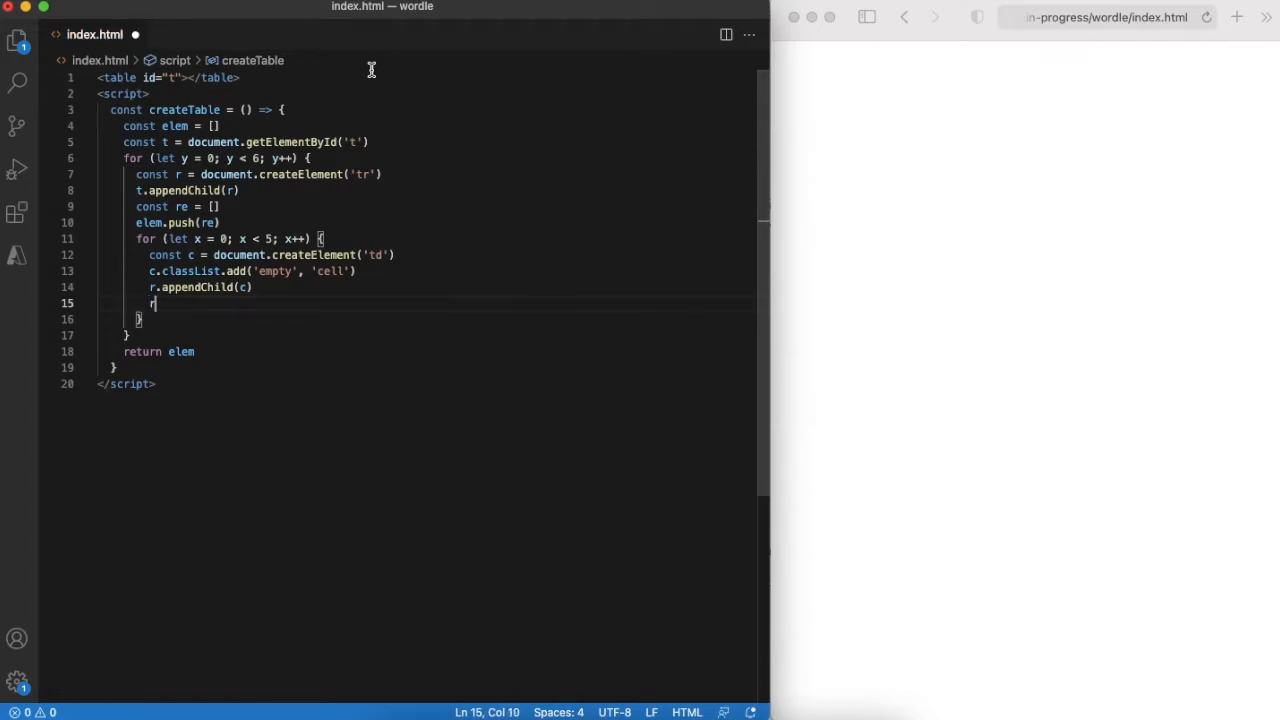
type("e.push(c)")
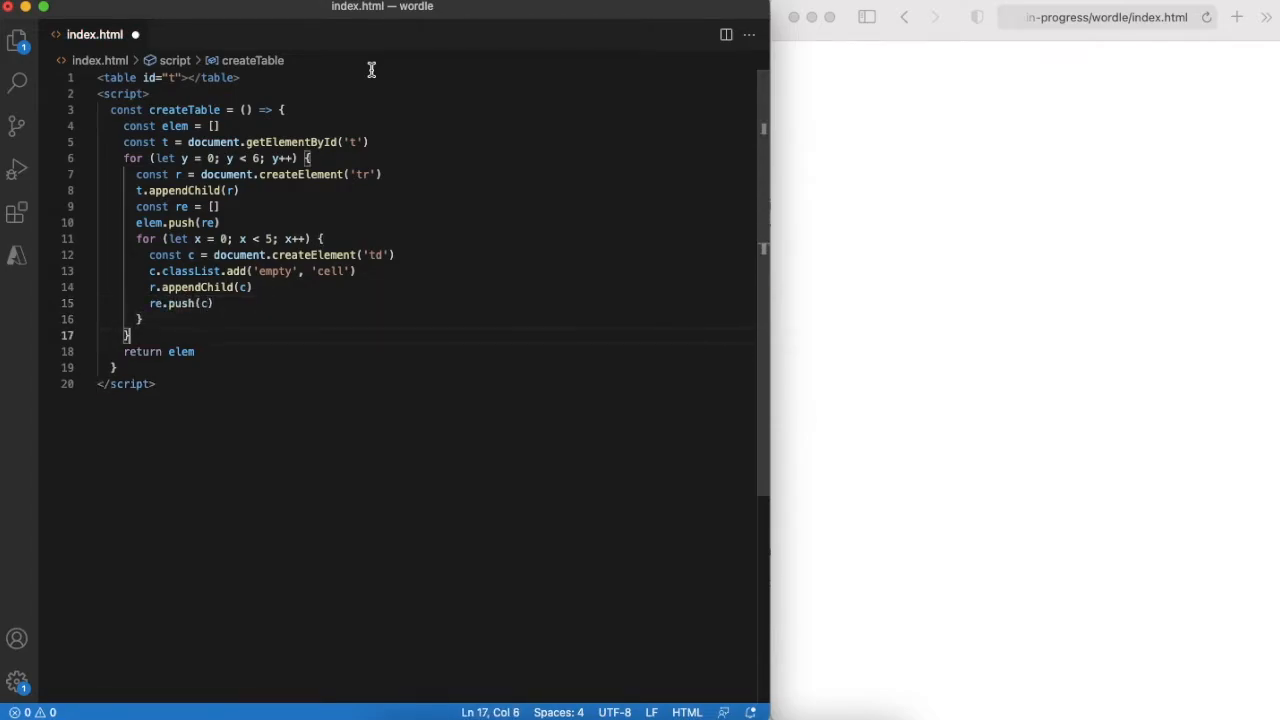
type("const randomW")
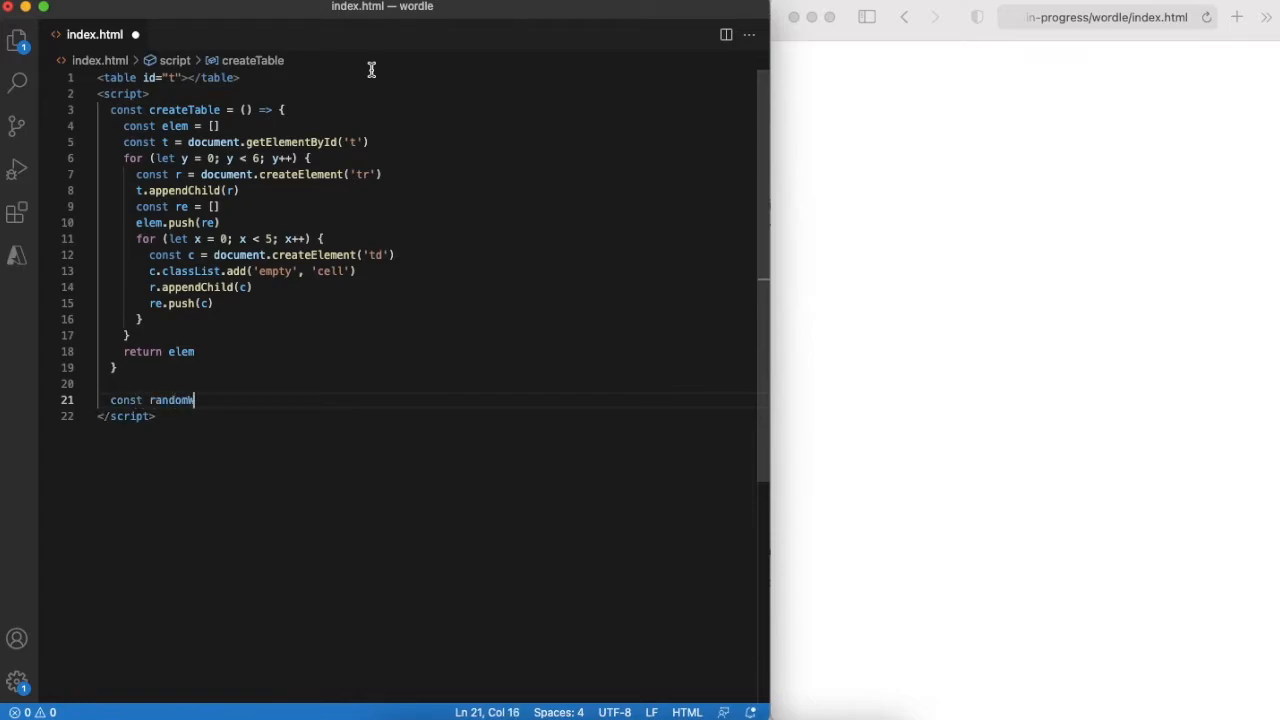
Define randomWord returning 'SMART' and initialize elem = createTable(), word = randomWord().
type("Word = () => { return 'SMART'")
type("const elem = createTable(")
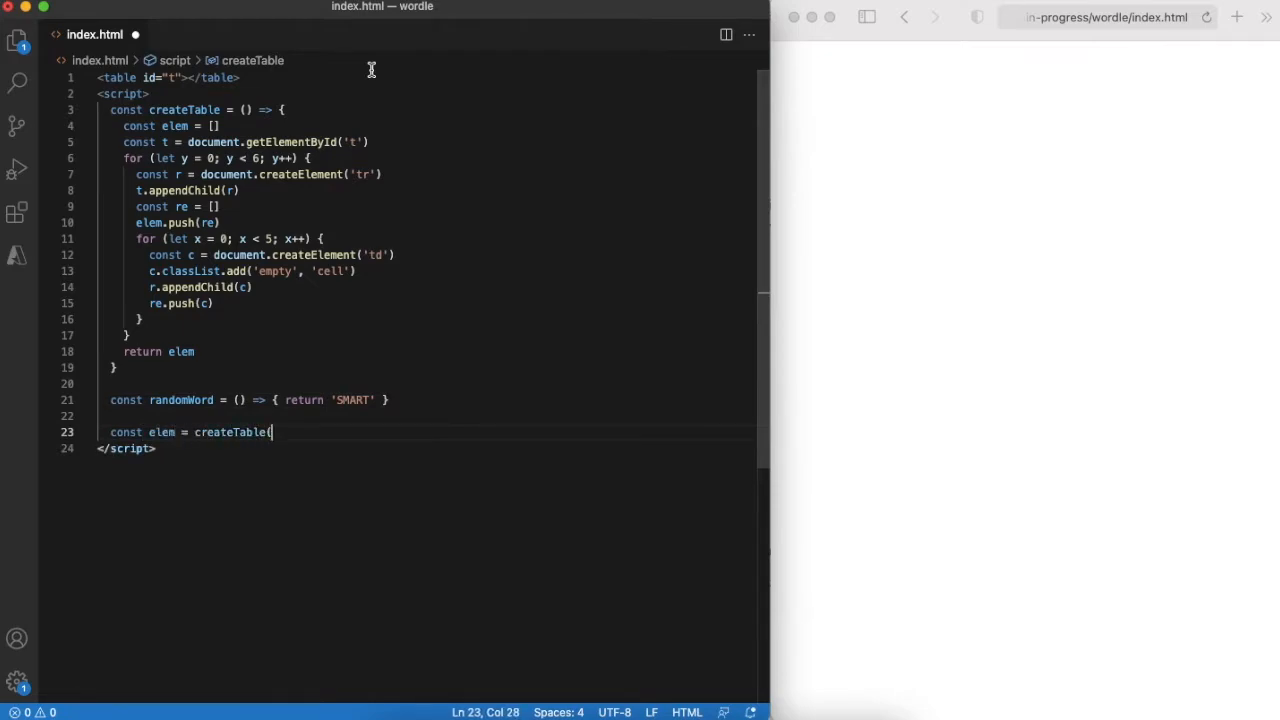
type("), word = randomWord()")
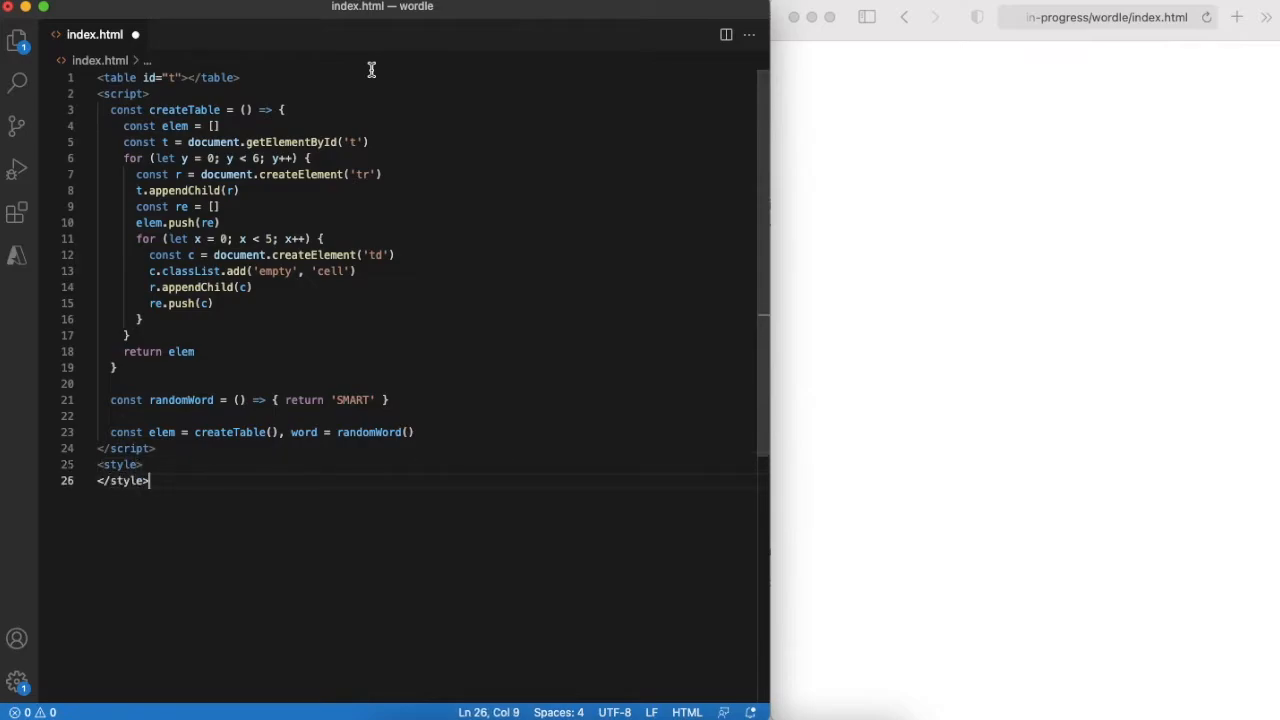
Style .cell as 90px square, white text, bold, centered and capitalized.
type(".cell {")
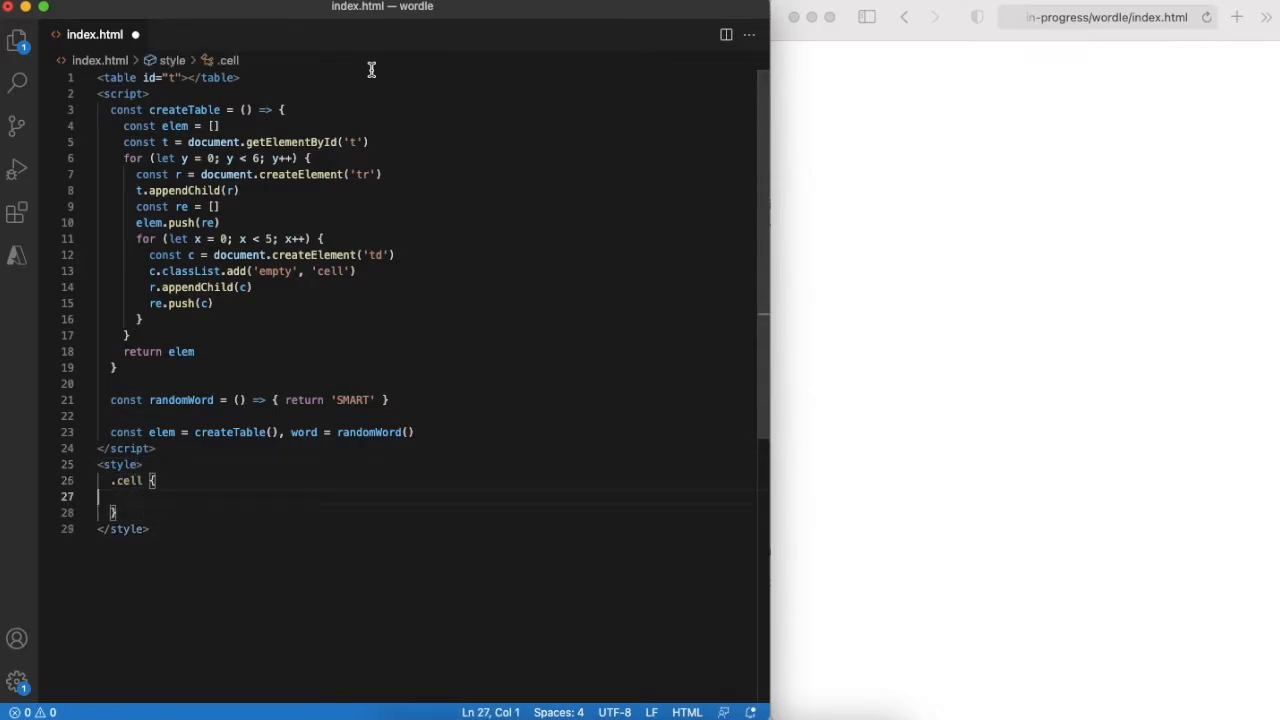
type("width: 90px;")
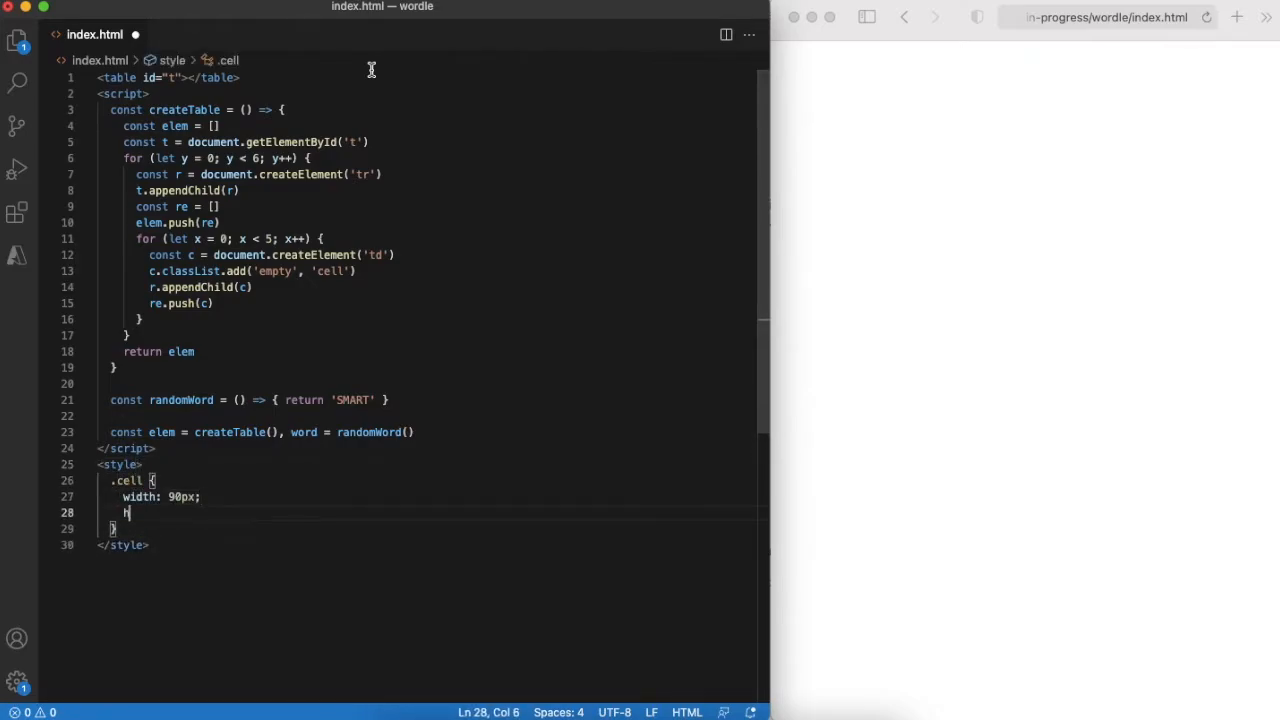
type("eight: 90px;")
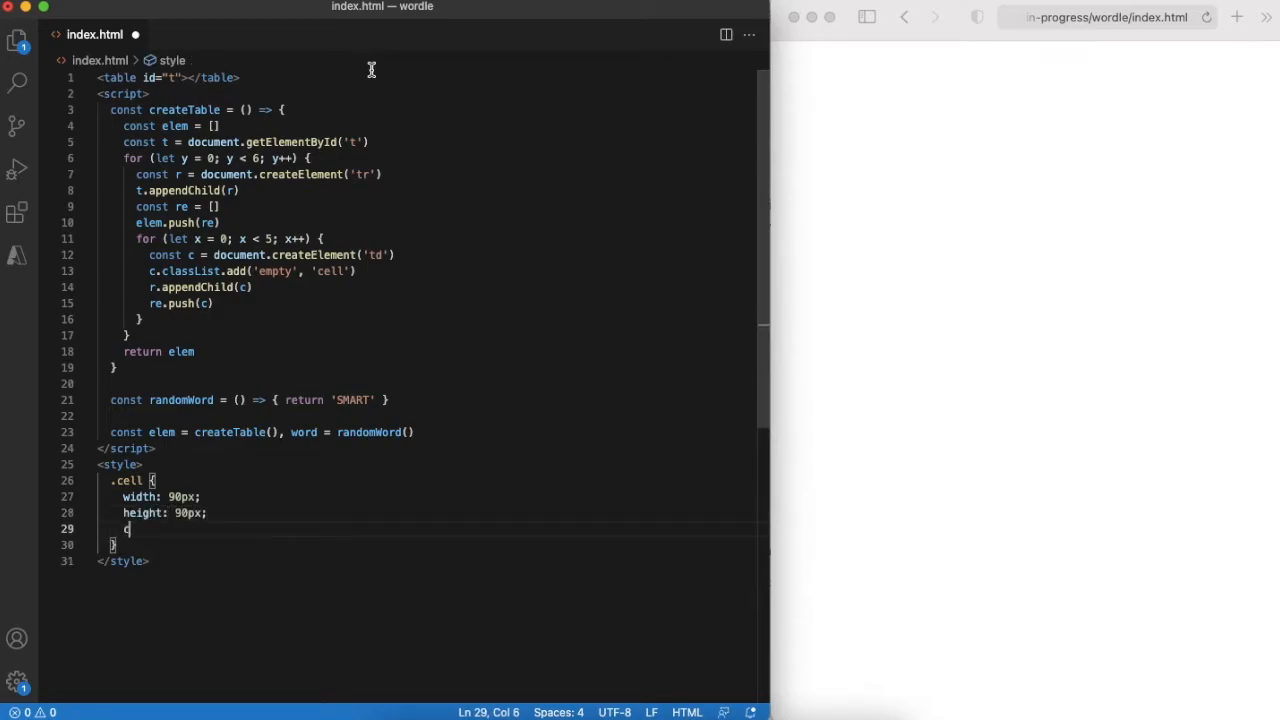
type("color: #fff;")
type("border: 2px solid #ccc;")
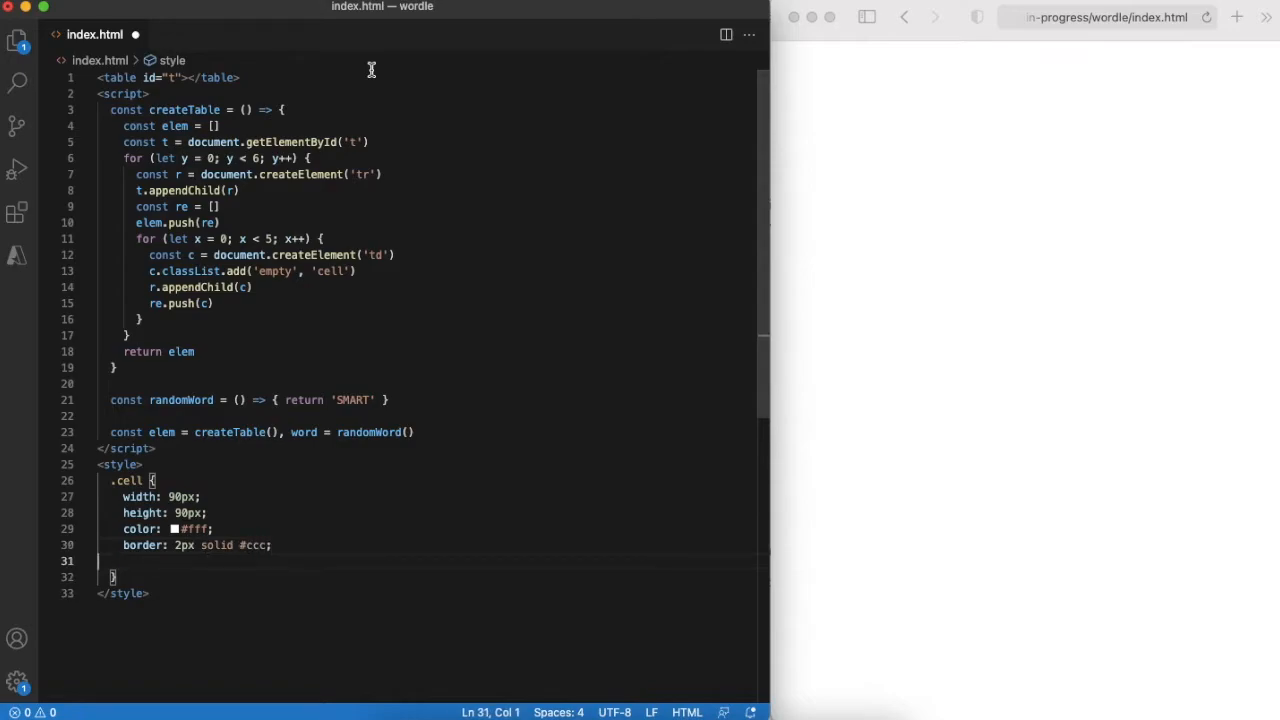
type("font-weight:")
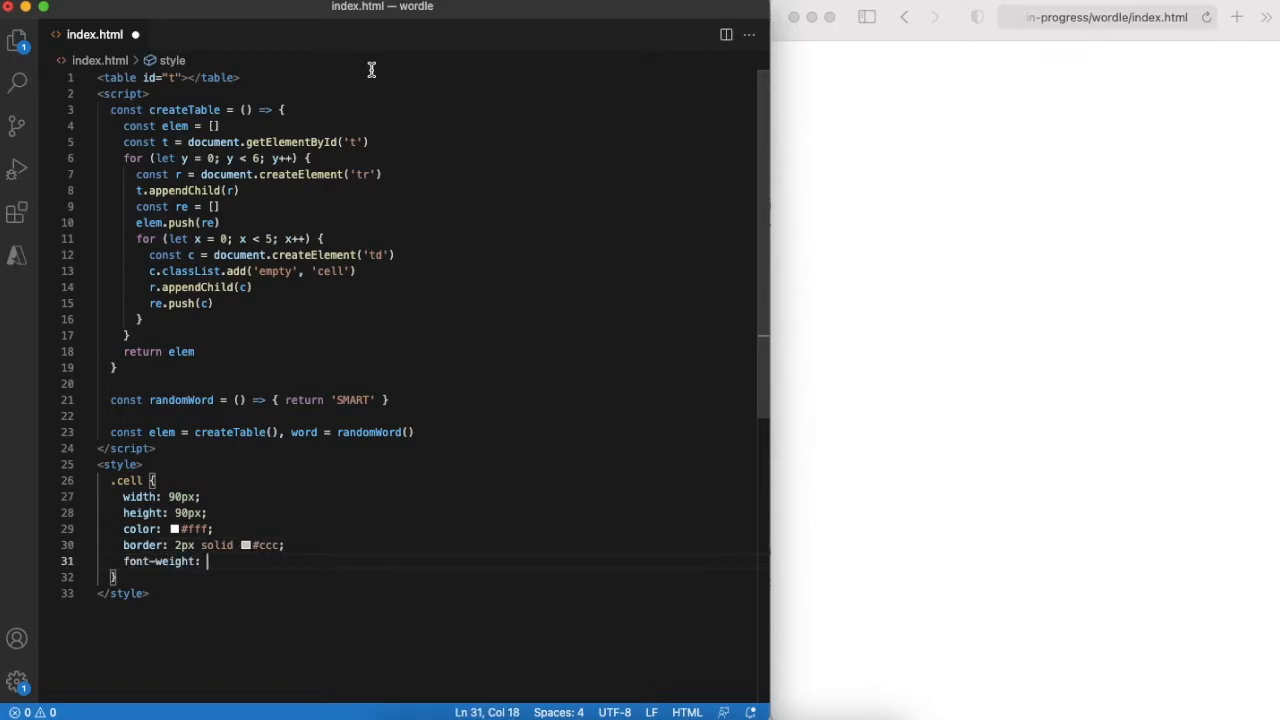
type("text-align: center;")
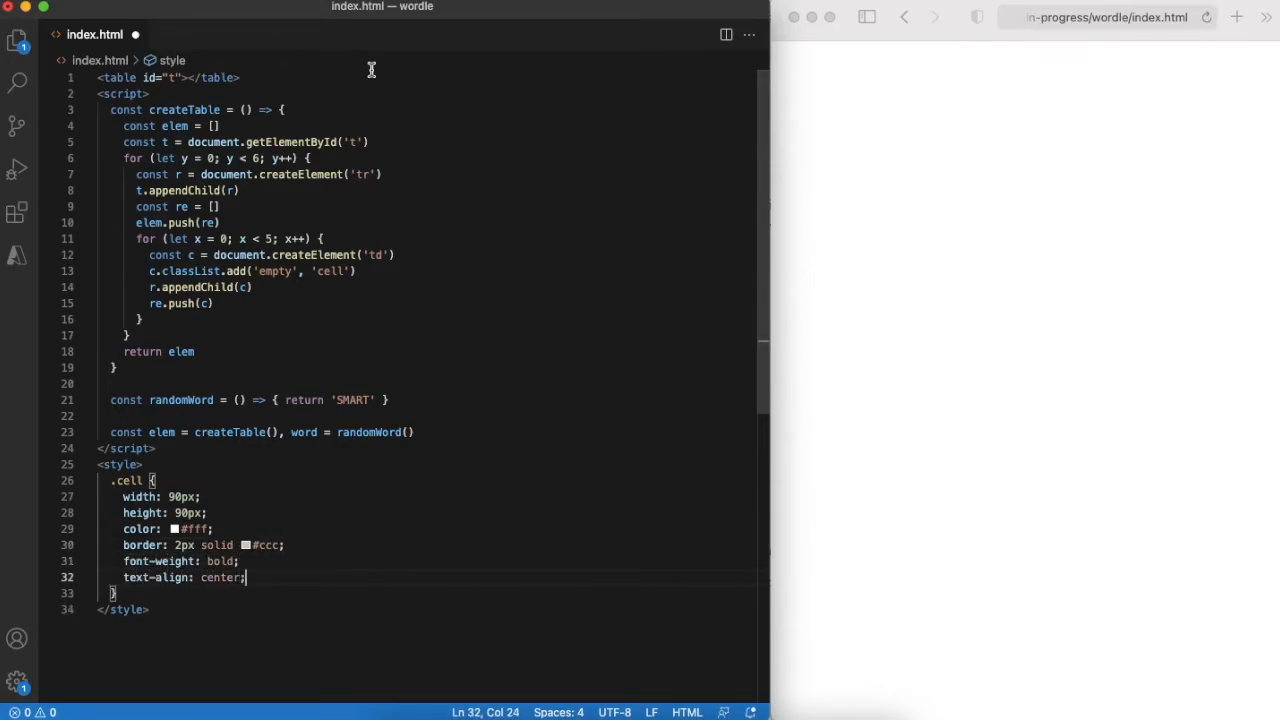
type("text-transform:")
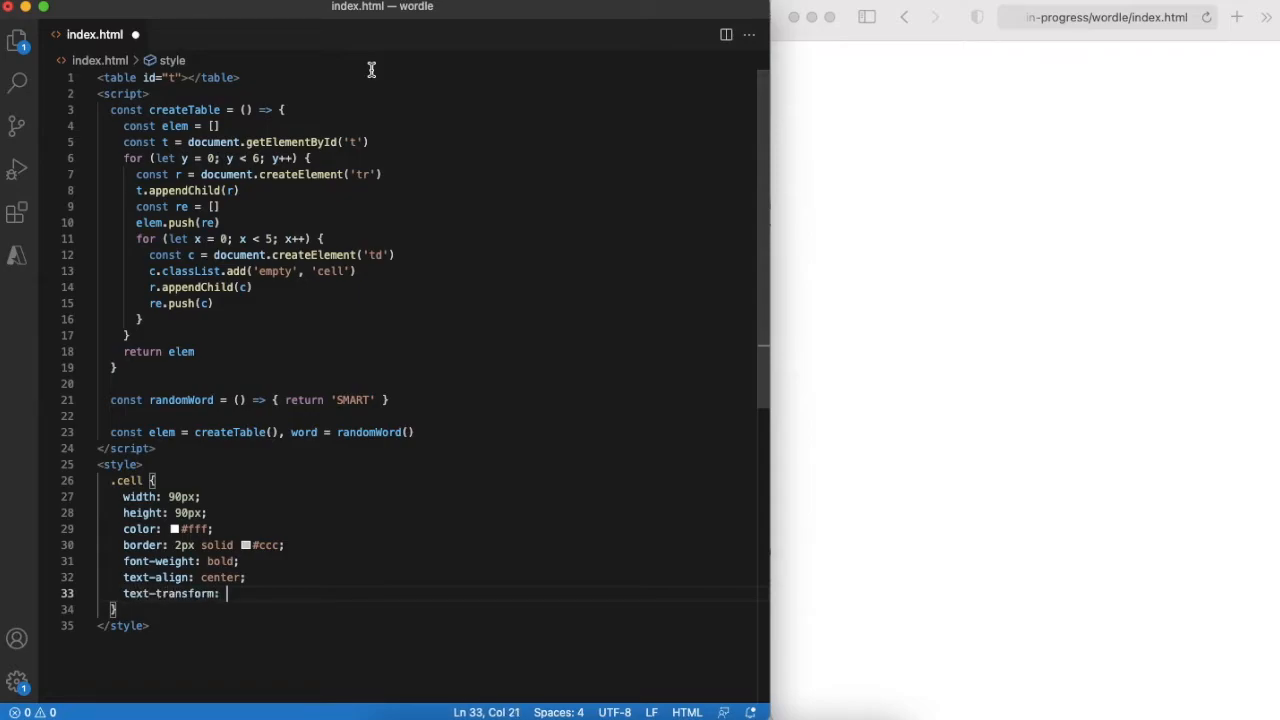
type("capitalize;")
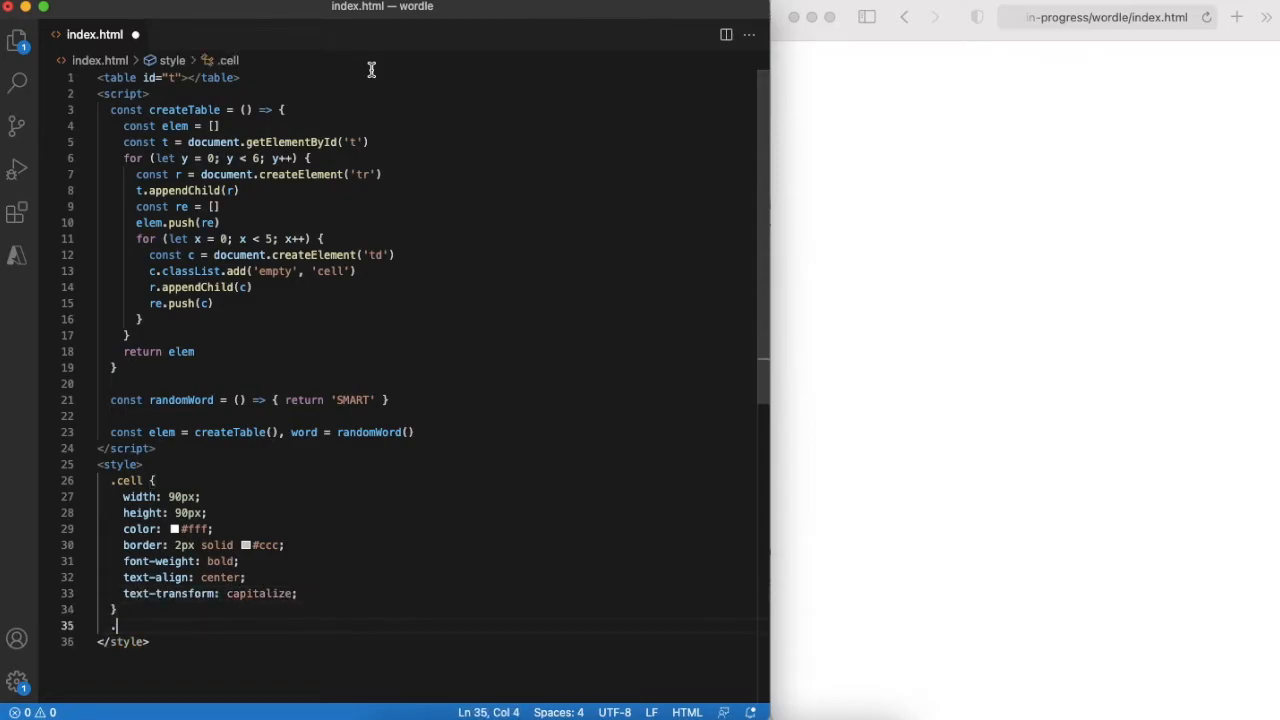
Add an .empty rule giving black text color.
type(".empty { color: #000")
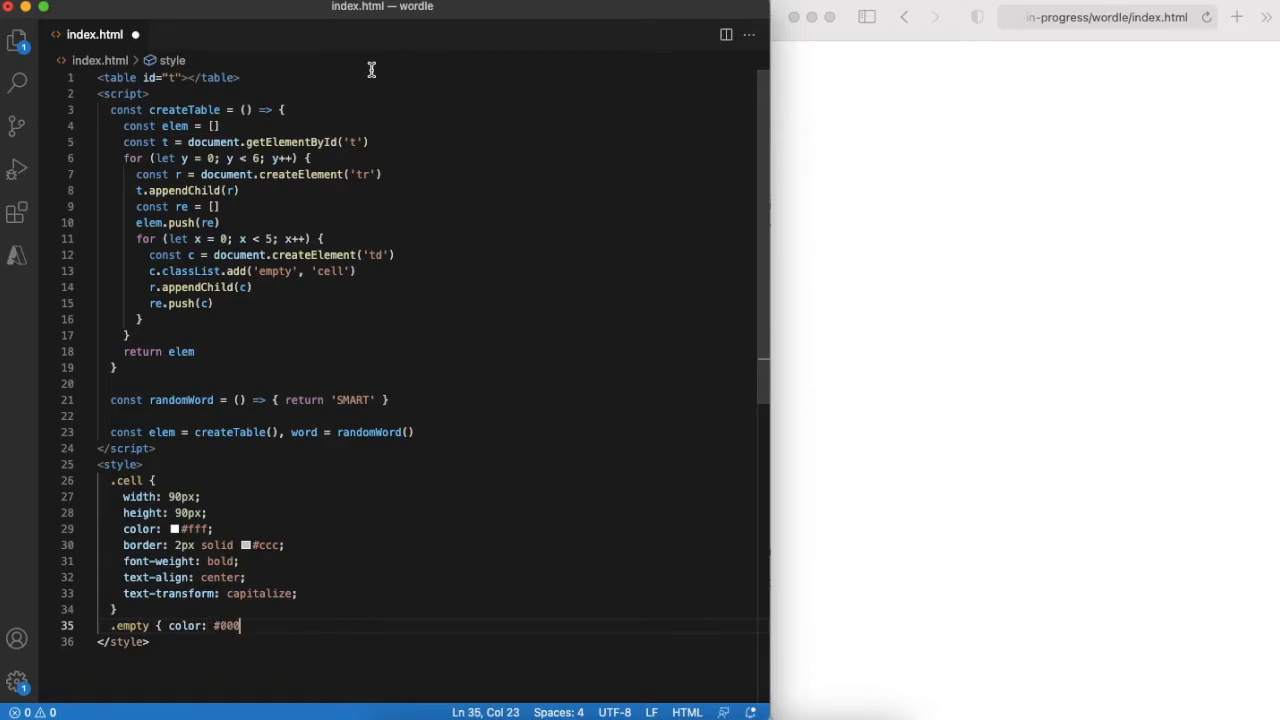
type("}")
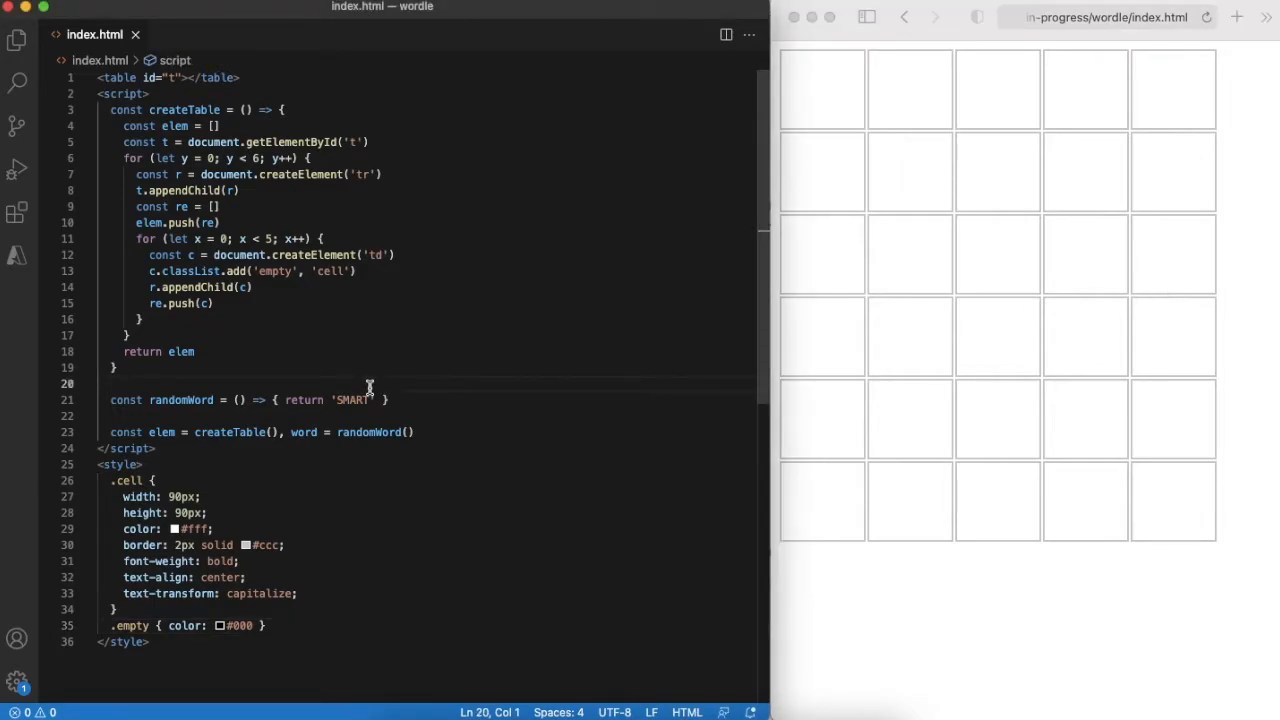
Declare let attempt = 0 below the randomWord function.
type("let attempt = 0")
type("const tryWord = (w) => {")
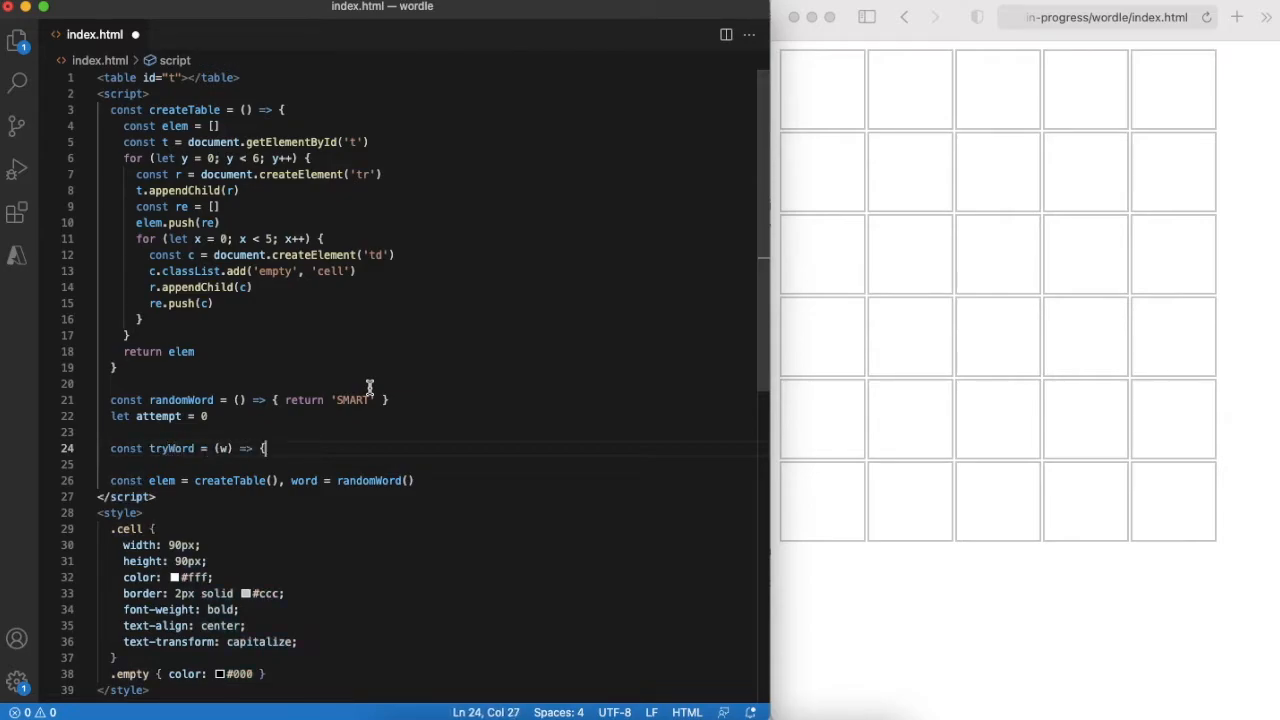
In tryWord, loop over 5 letters assigning style 'correct', 'exists' or 'miss' per position.
type("for (let i = 0; i < 5; i++) {")
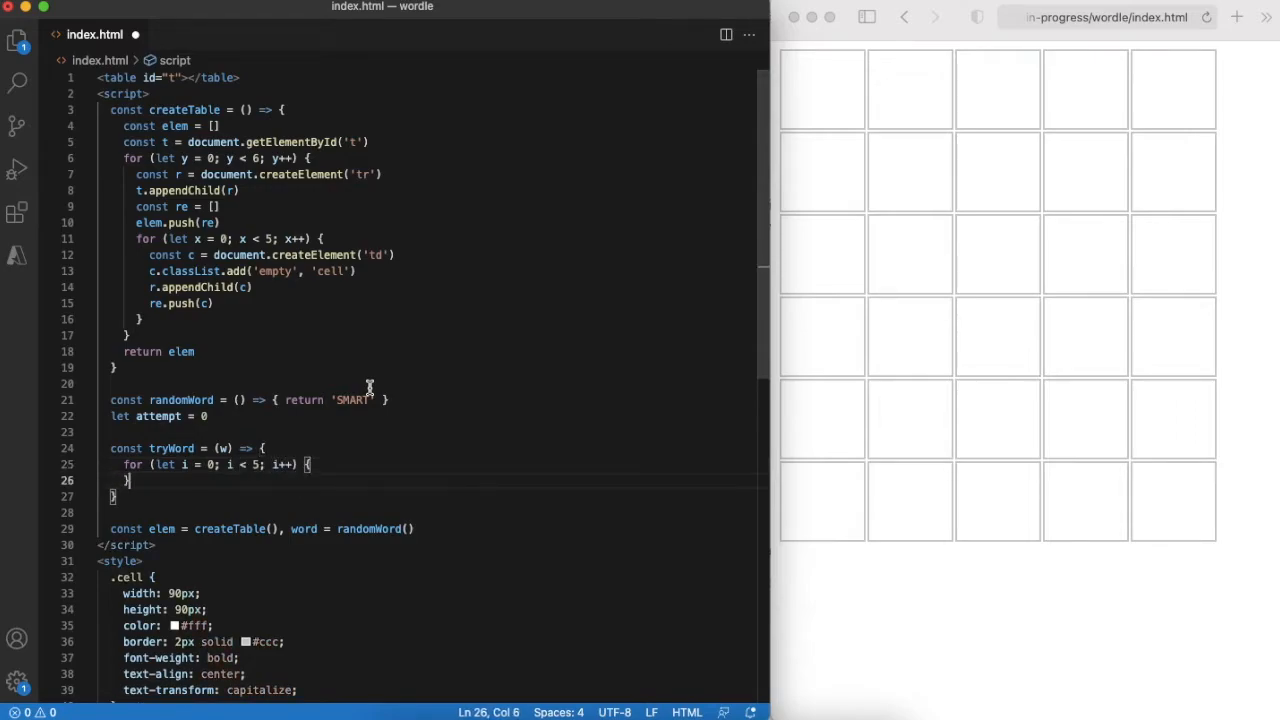
type("let style = 'miss")
type("if (w[i] == word[i]) style")
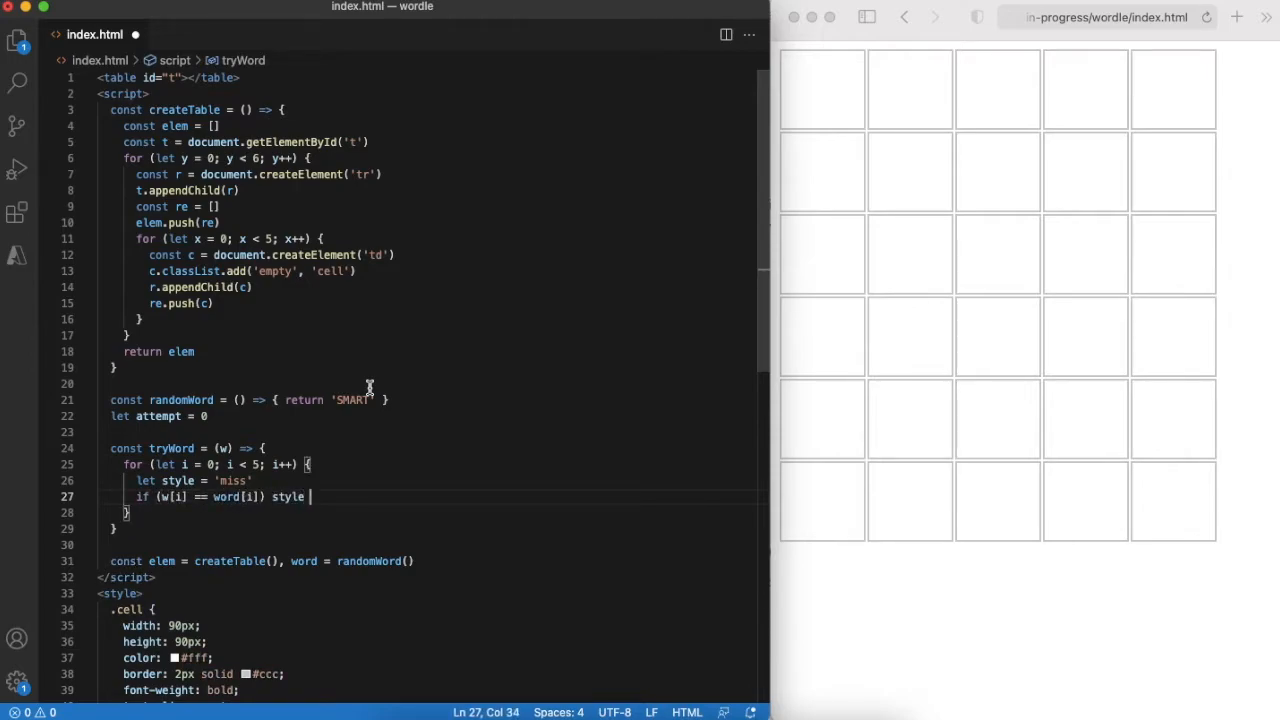
type("= 'correct'")
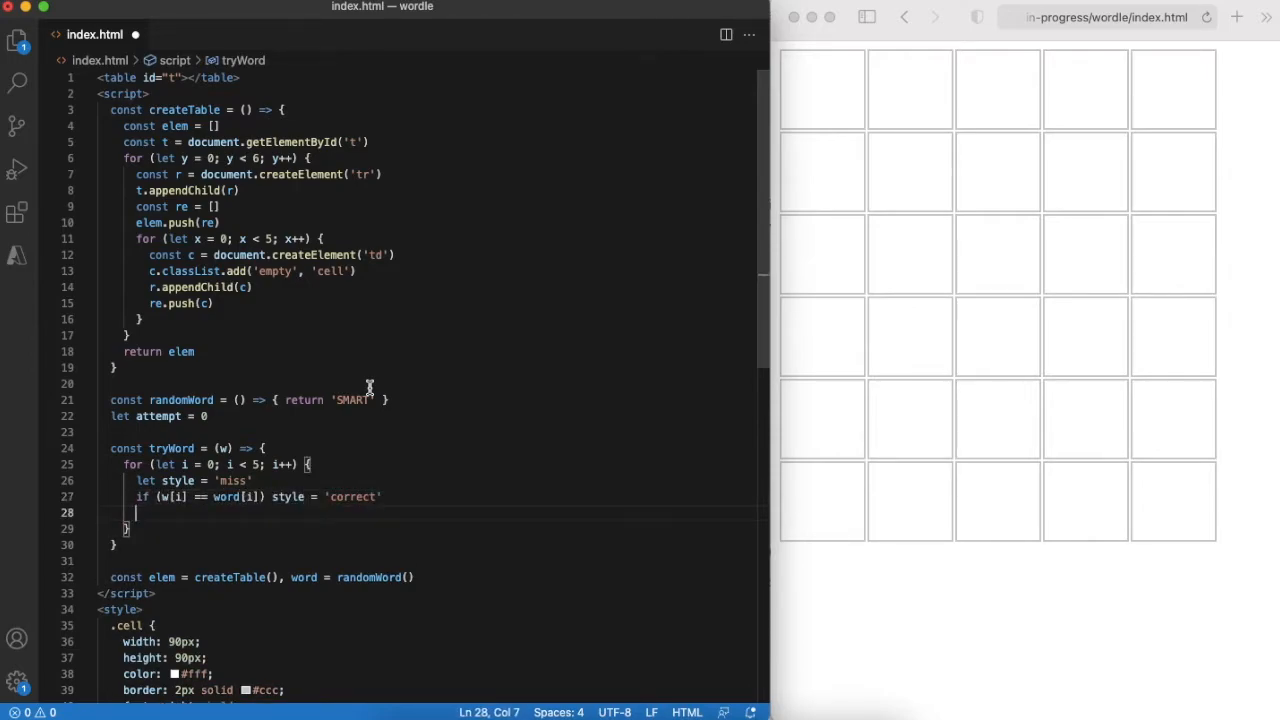
type("else if (word.indexOf(w[i]) >= 0")
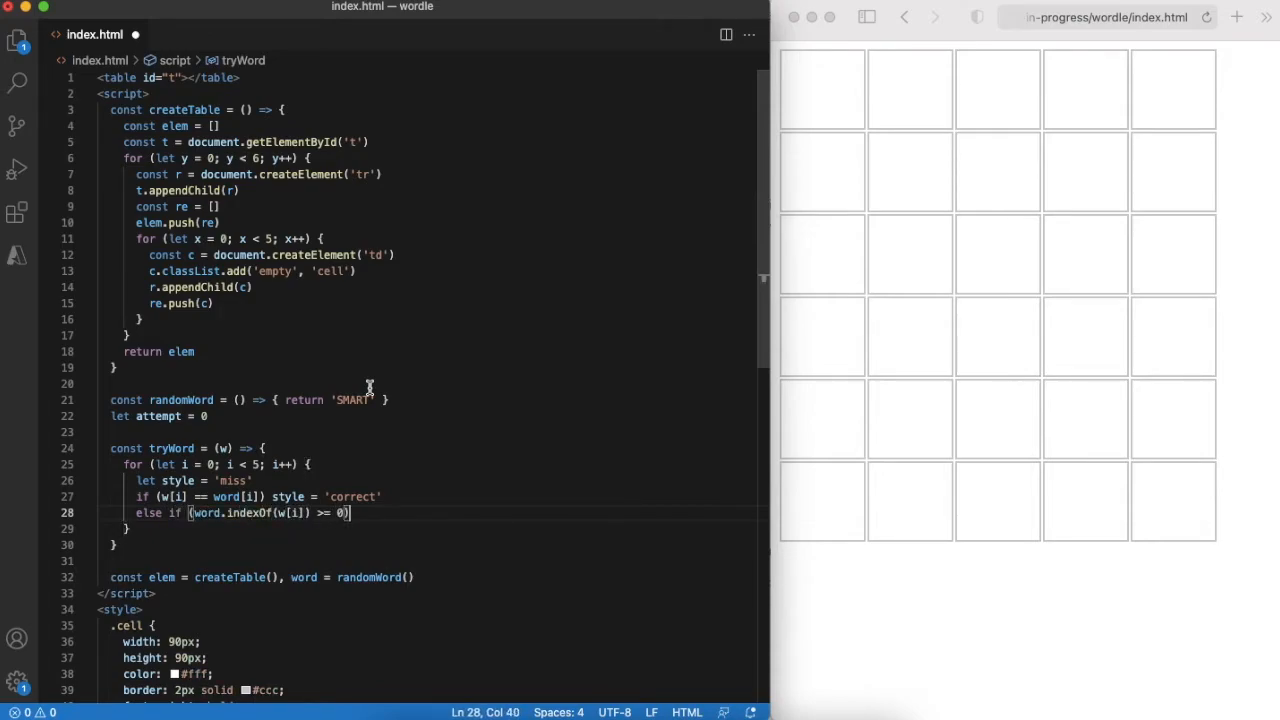
type("style = 'exists'")
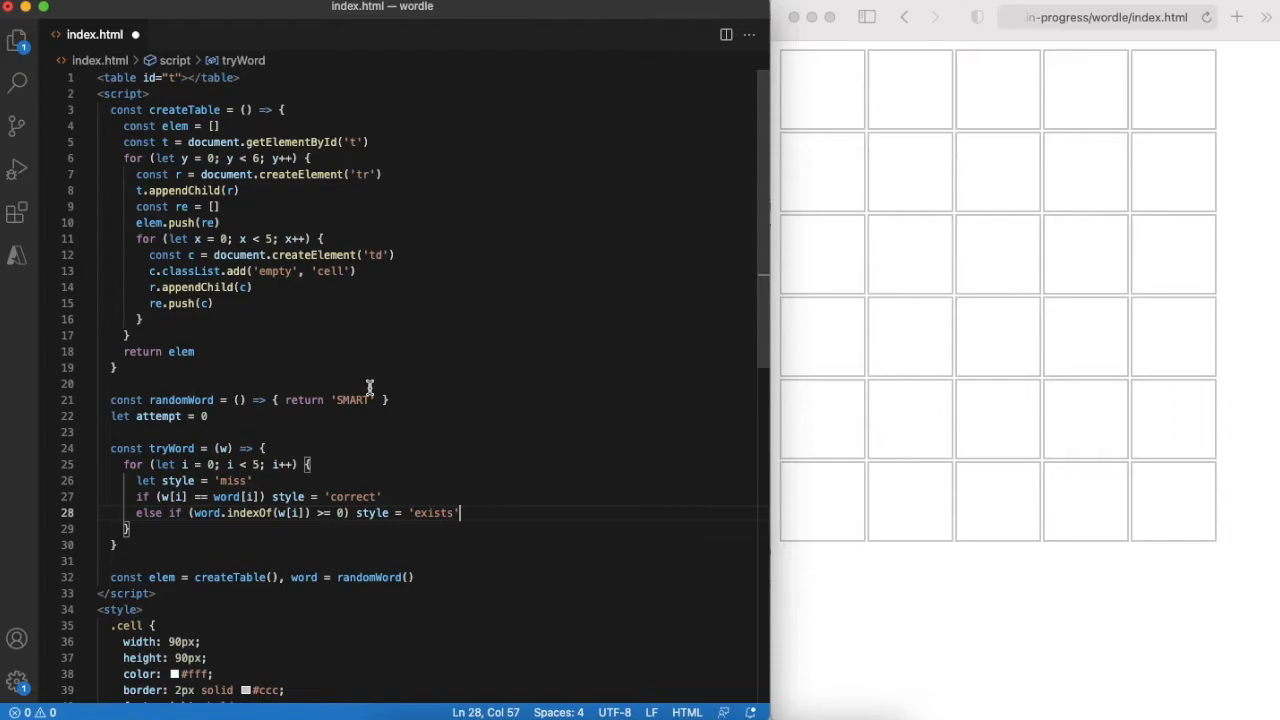
Apply the style class to each cell, remove 'empty', then return 'won' on match or 'lost' after 6 attempts.
type("const e = elem[attempt][i")
type("e.")
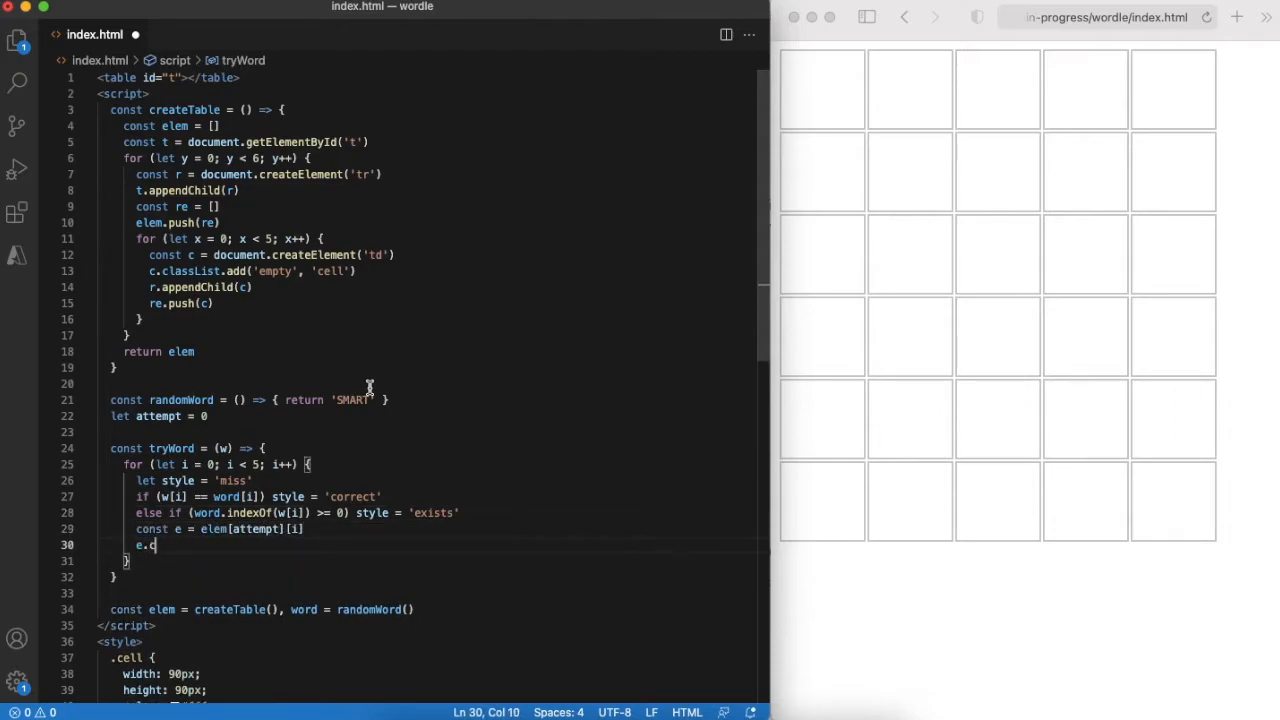
type("classList.add(style")
type("e.classList.remove")
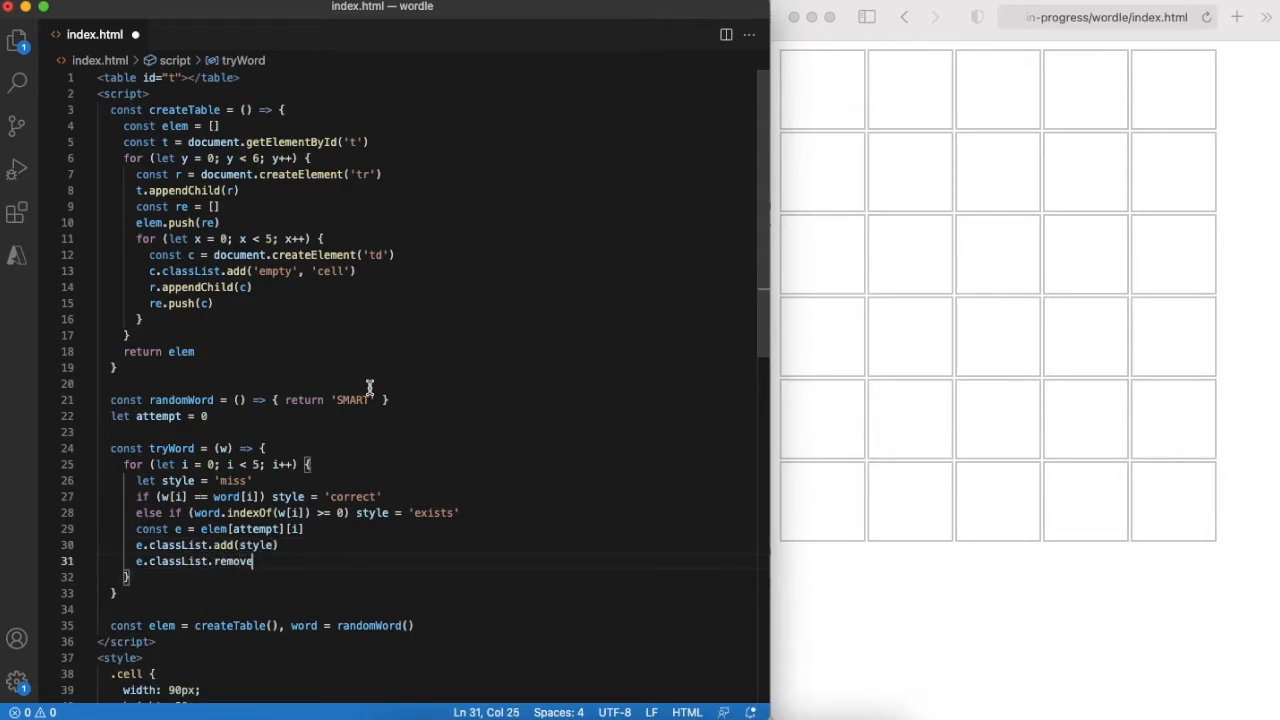
type("('empty')")
type("if (")
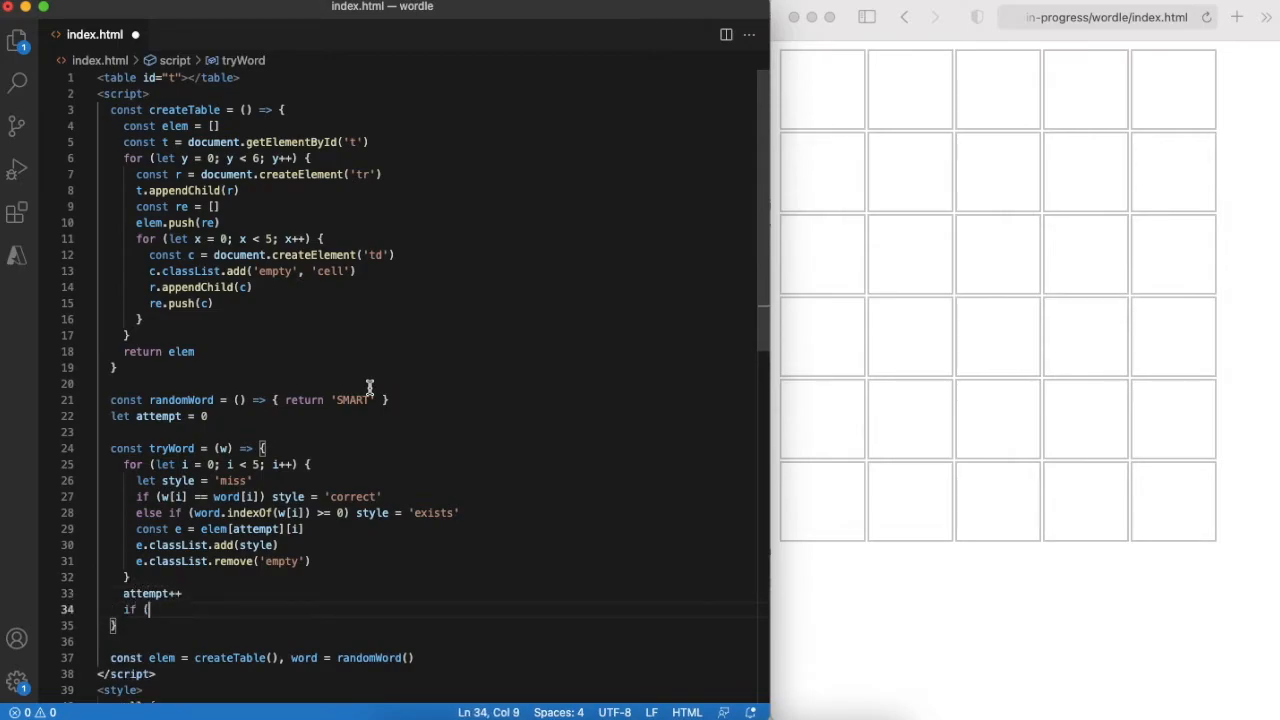
type("w == word) return 'won'")
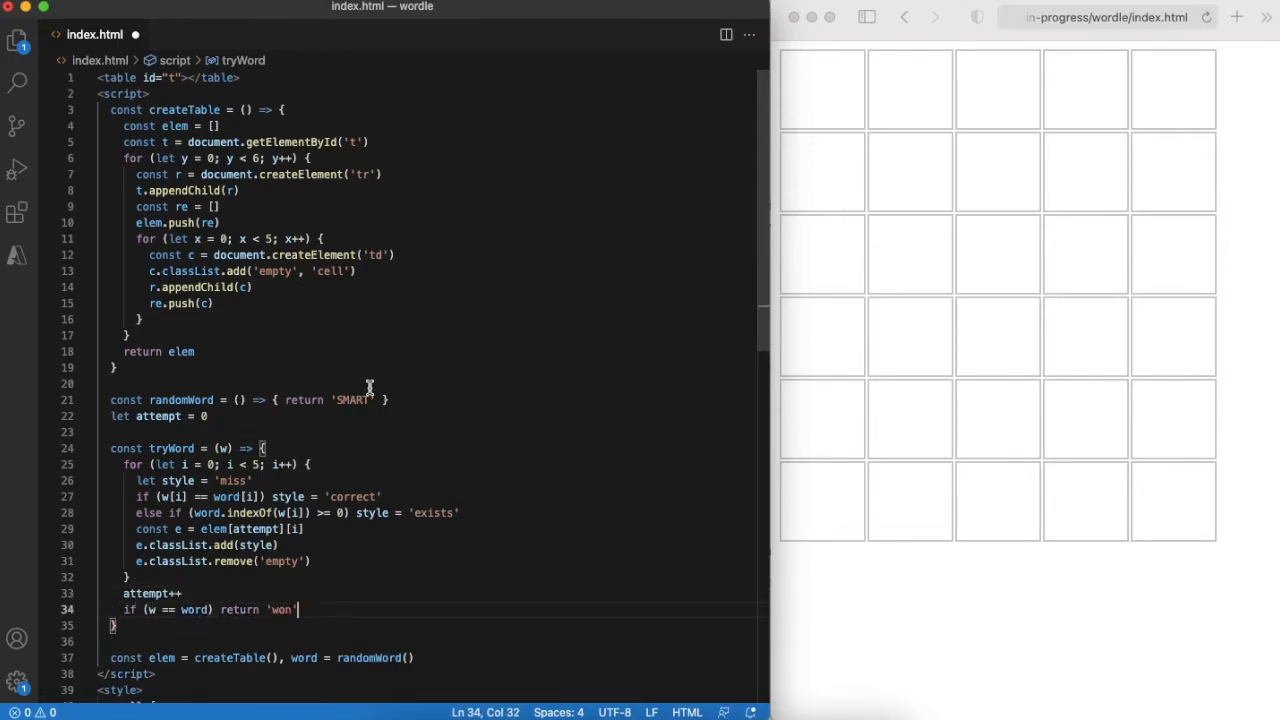
type("else if (at")
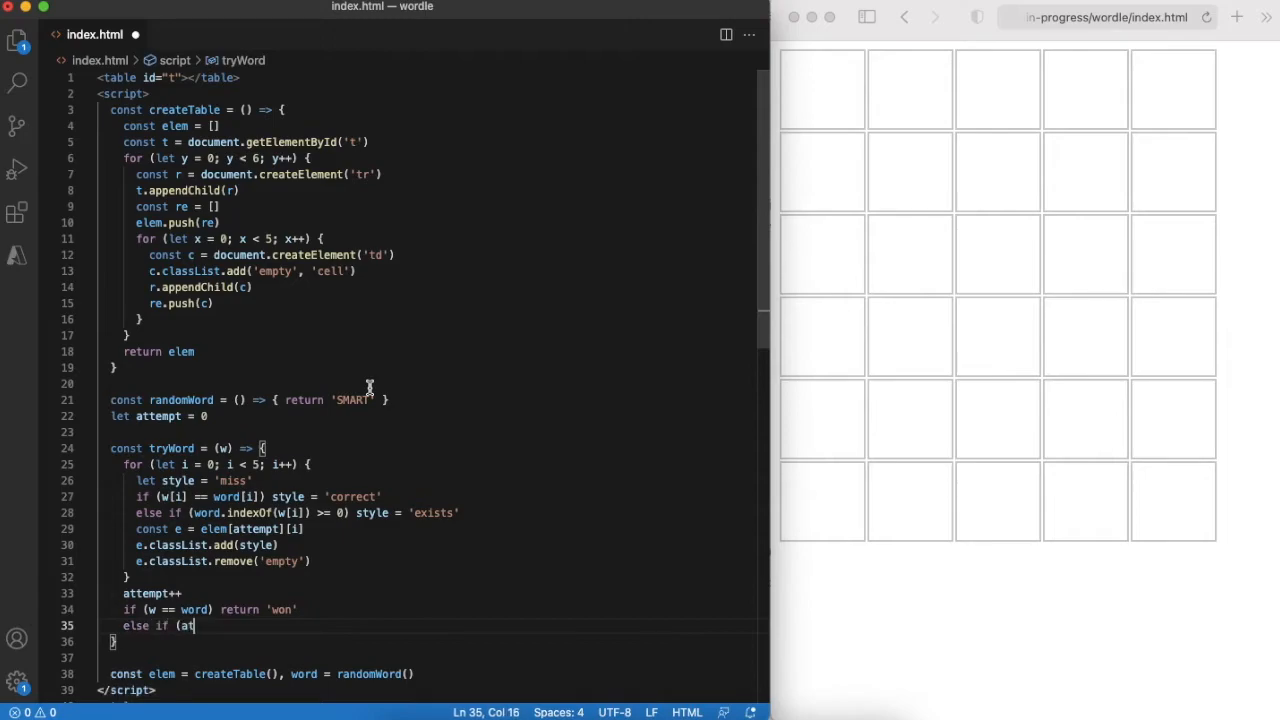
type("tempt >= 6) return")
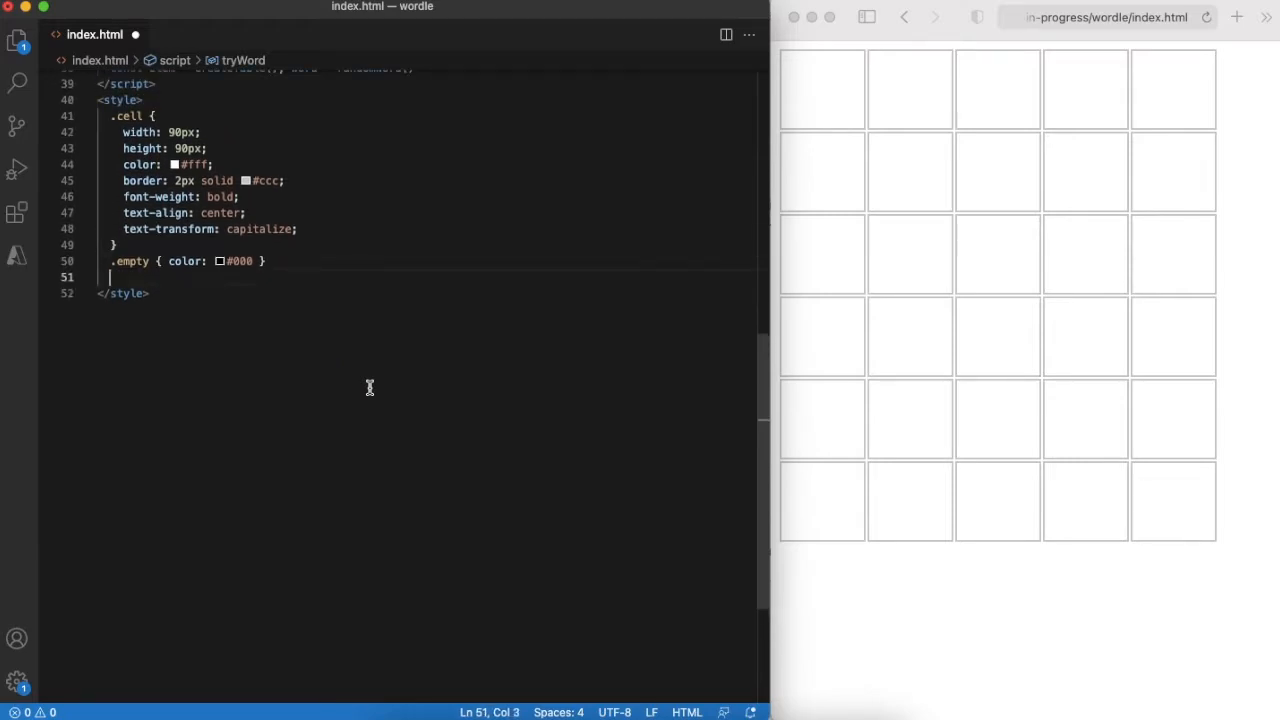
Give .correct #6aaa64, .exists yellow and .miss #ccc backgrounds, then declare let current = ''.
type(".correct { background")
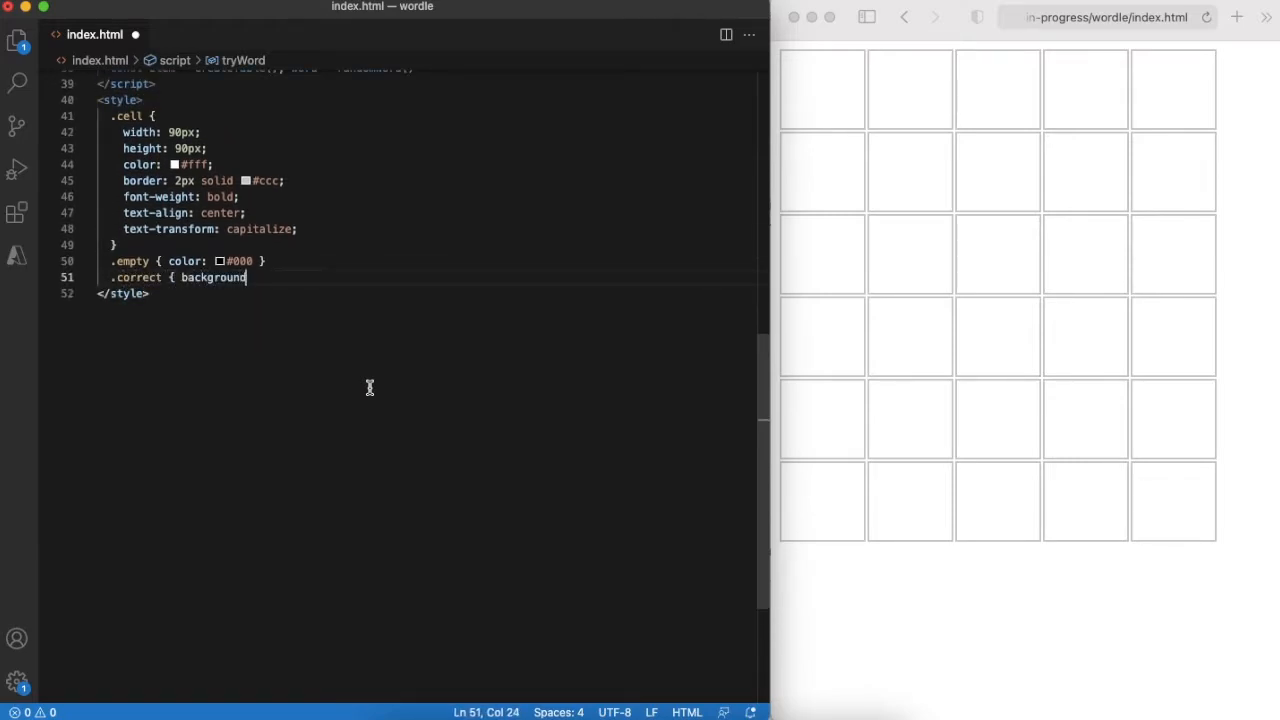
type("-color: #6aaa64")
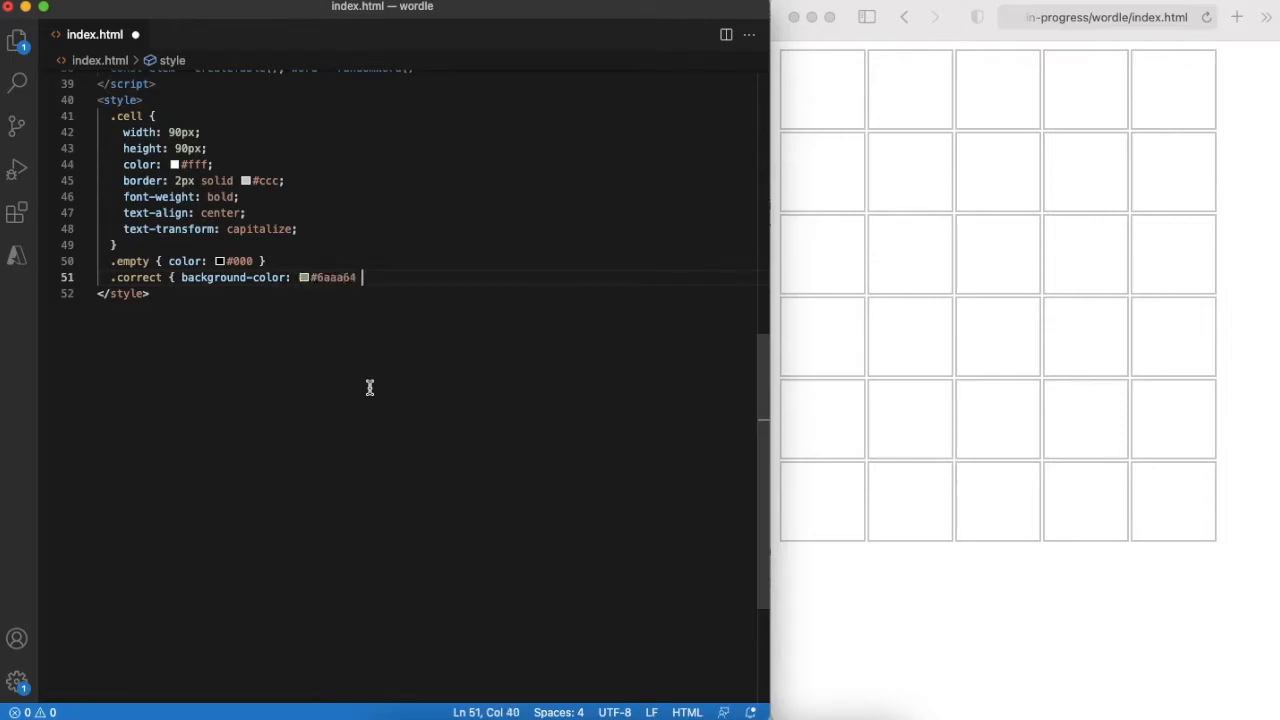
type(".exists { background-color: #c9b458")
type(".miss { backgroun")
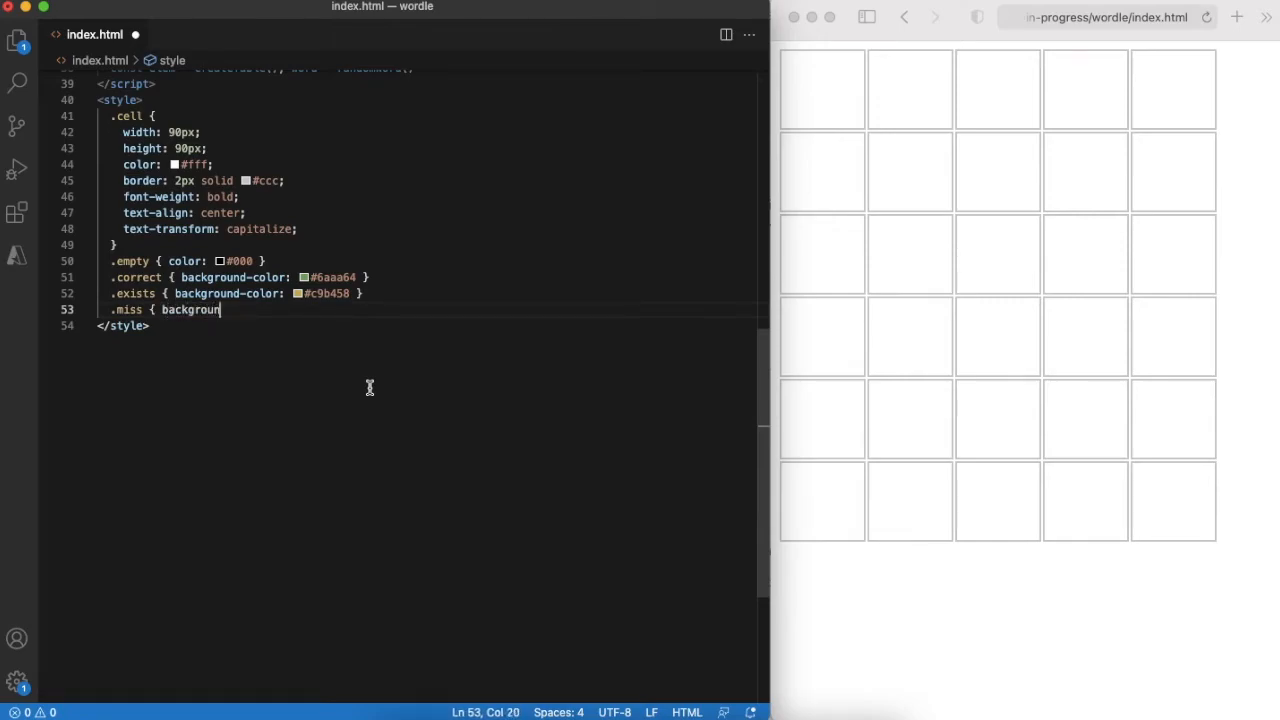
type("d-color: #ccc }")
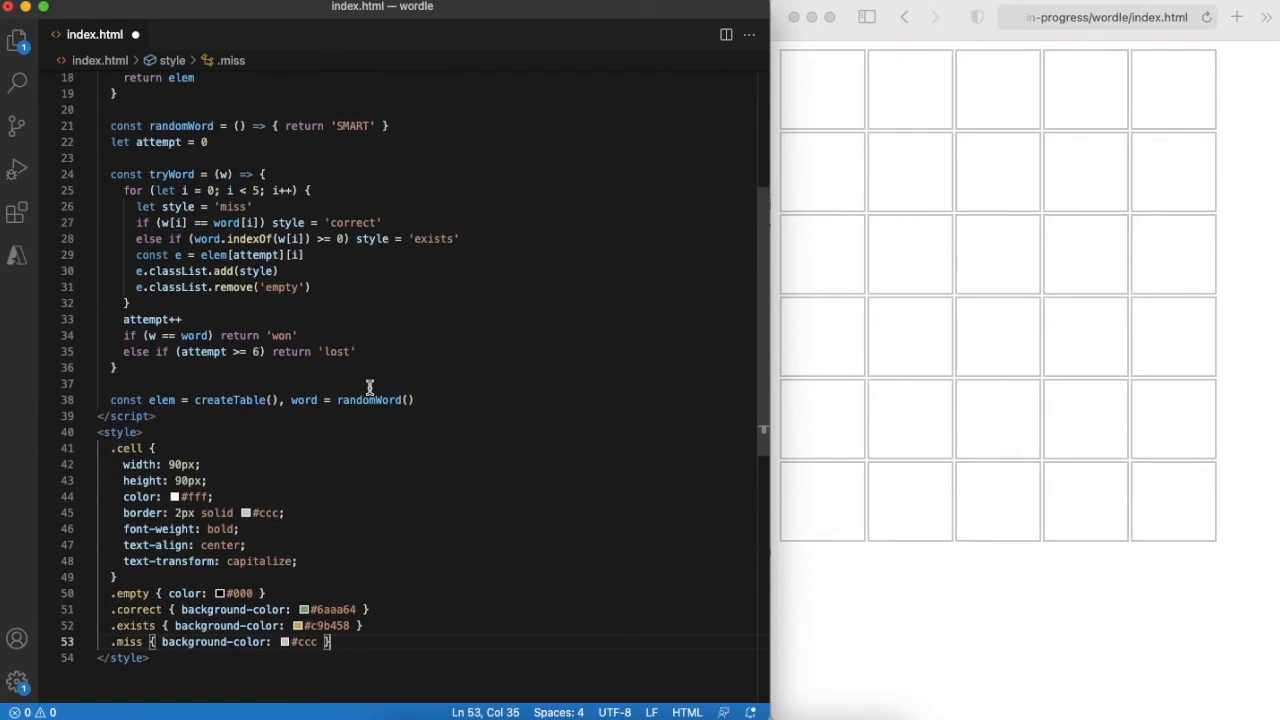
type("let current = ''")
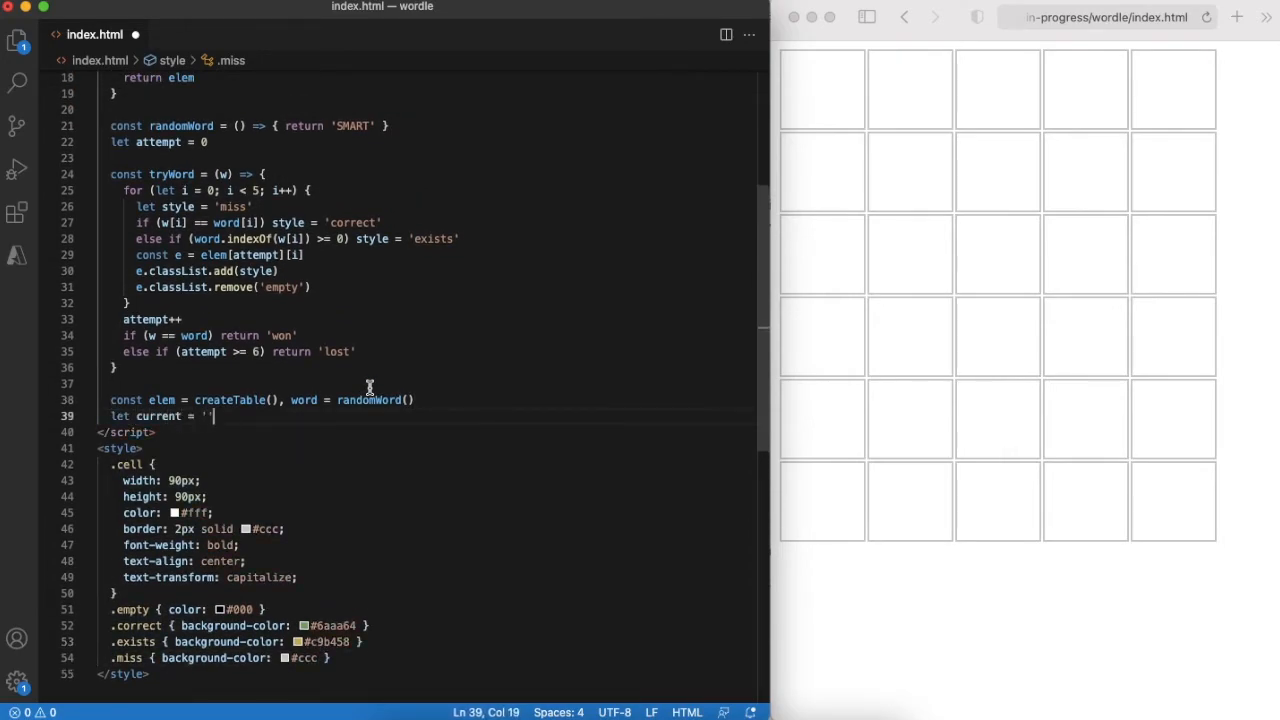
Add a keydown listener that submits tryWord(current) on Enter and resets current.
type("document.addEventListener")
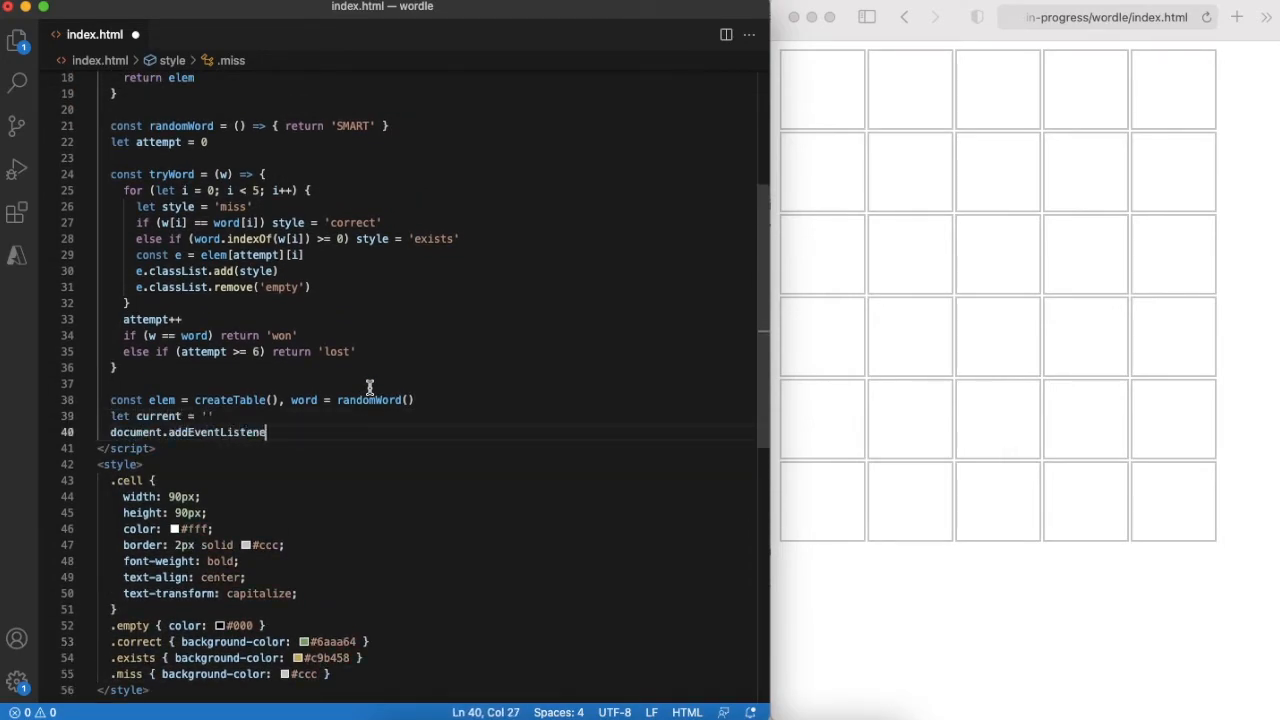
type("('keydown', (e) => {")
type("const c = e.keyCode")
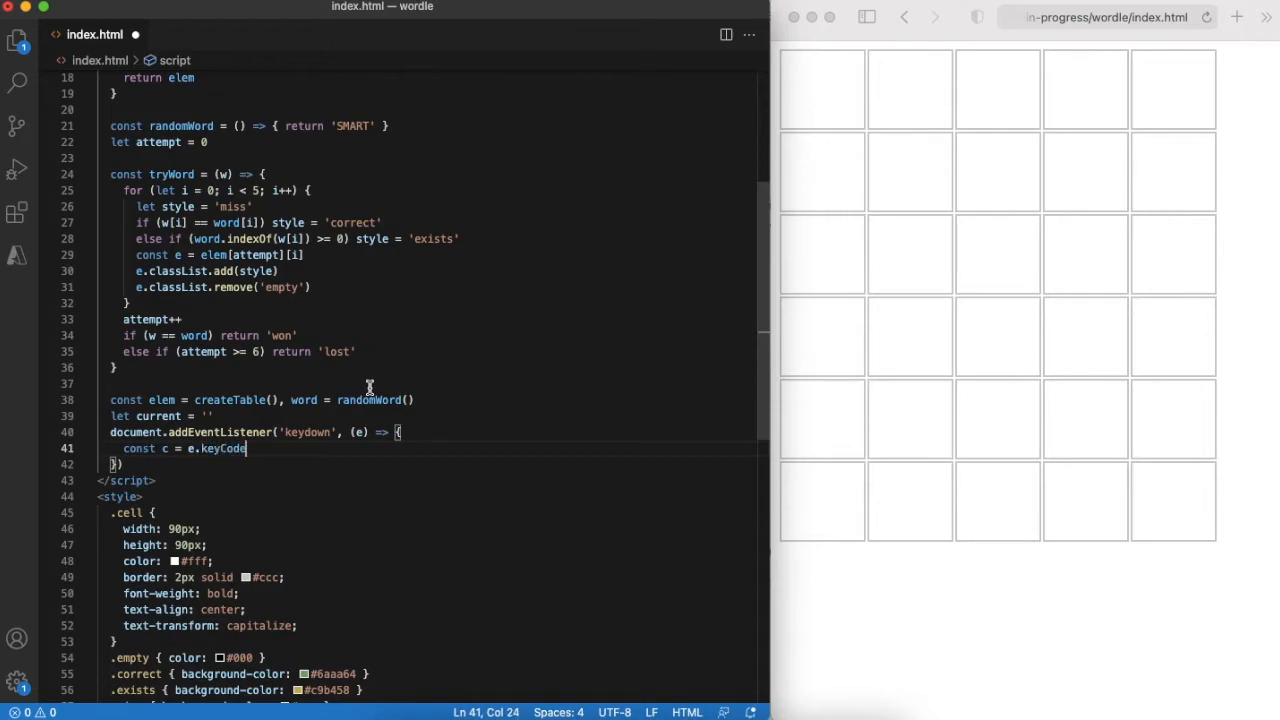
type("const l = current.length")
type("if (c == 13 && l == 5) {")
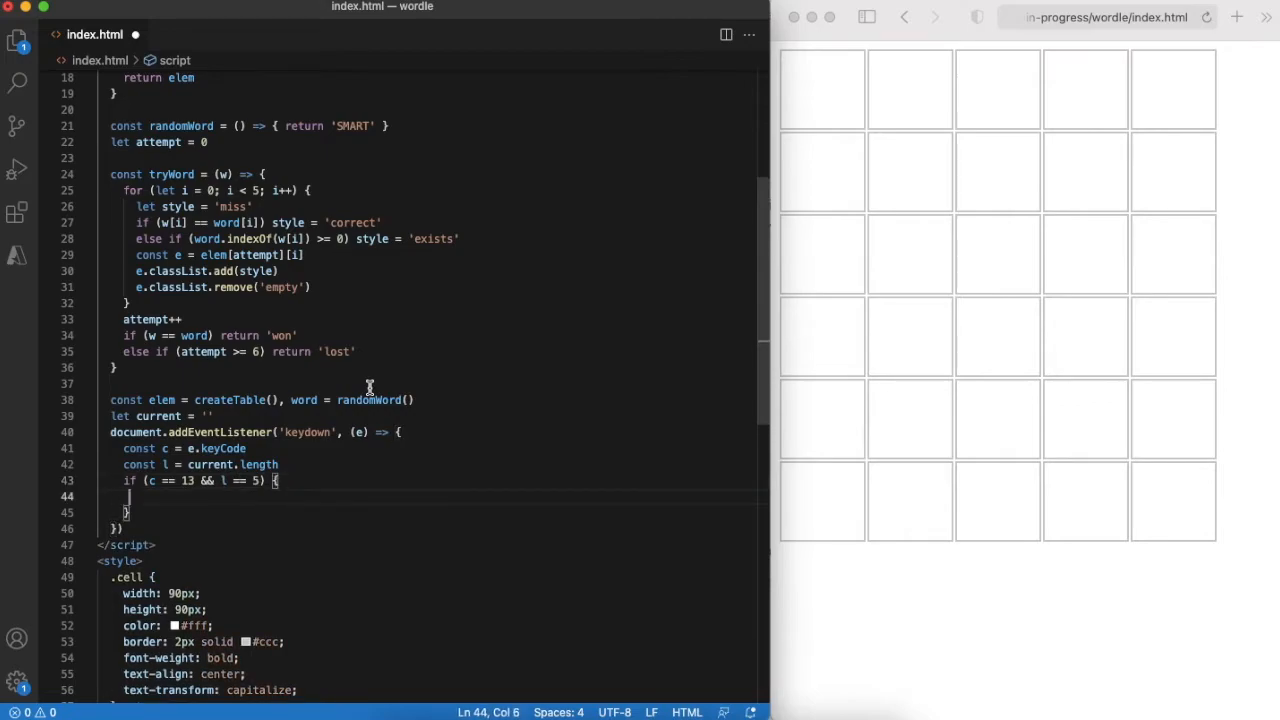
type("tryWord(current)")
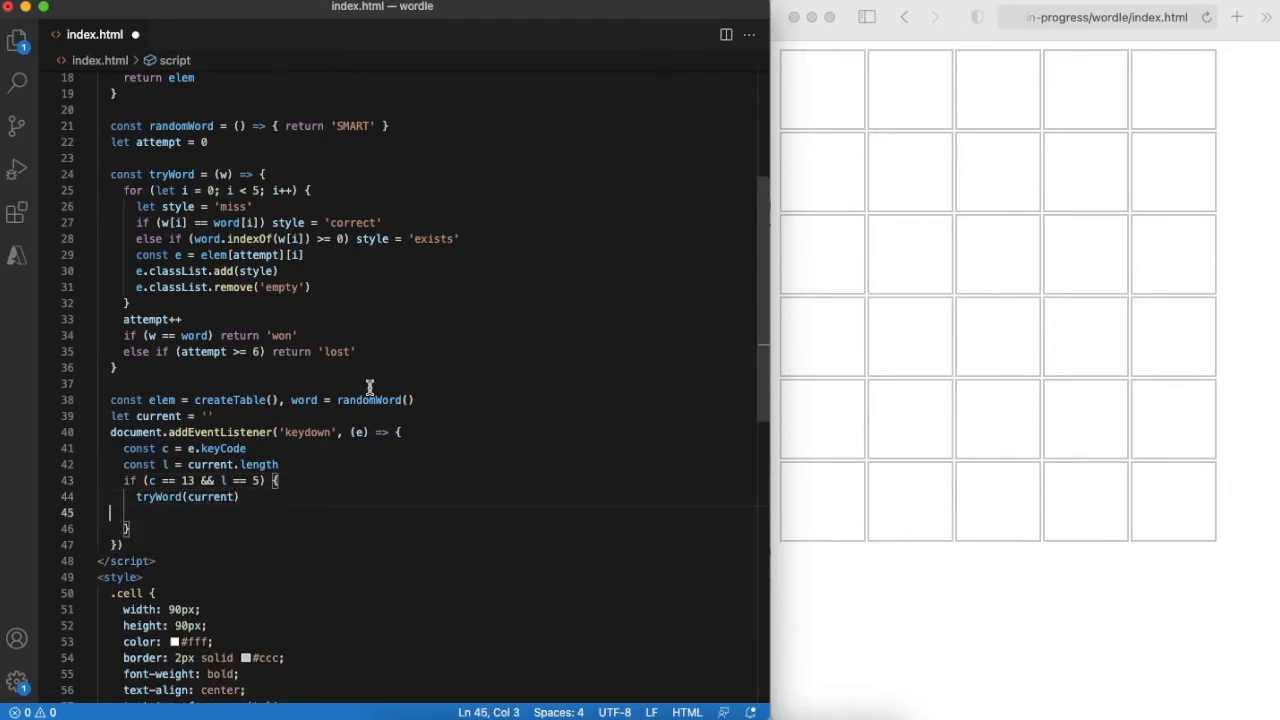
type("current = ''")
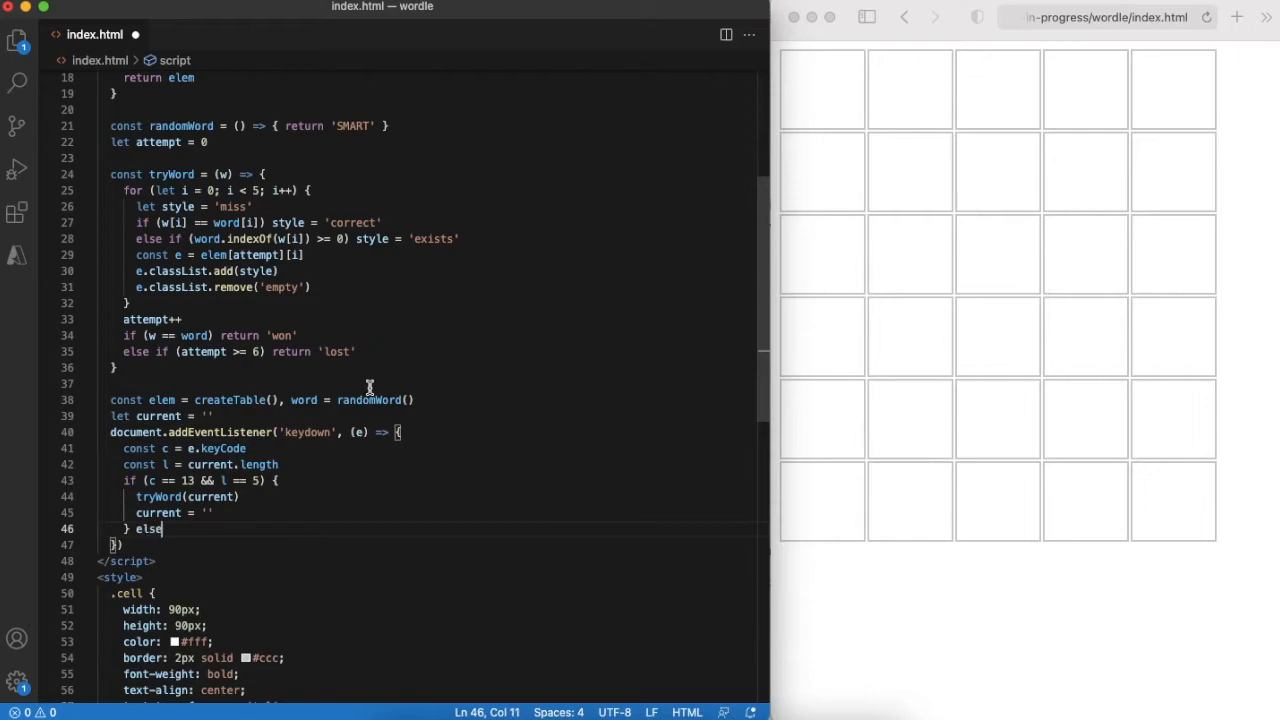
On Backspace (keyCode 8) trim current and clear the last cell's innerText.
type("if (c == 8 && l > 0) {")
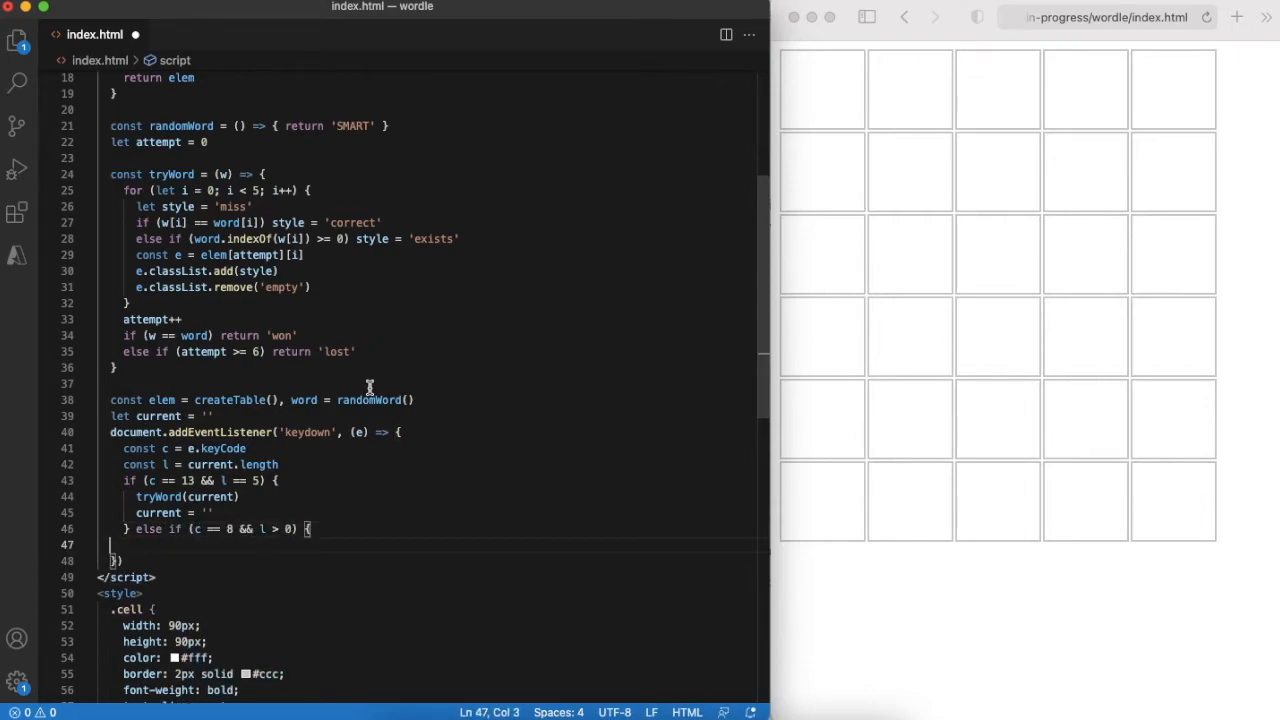
type("current = current.substr(0, l-1")
type("elem[a")
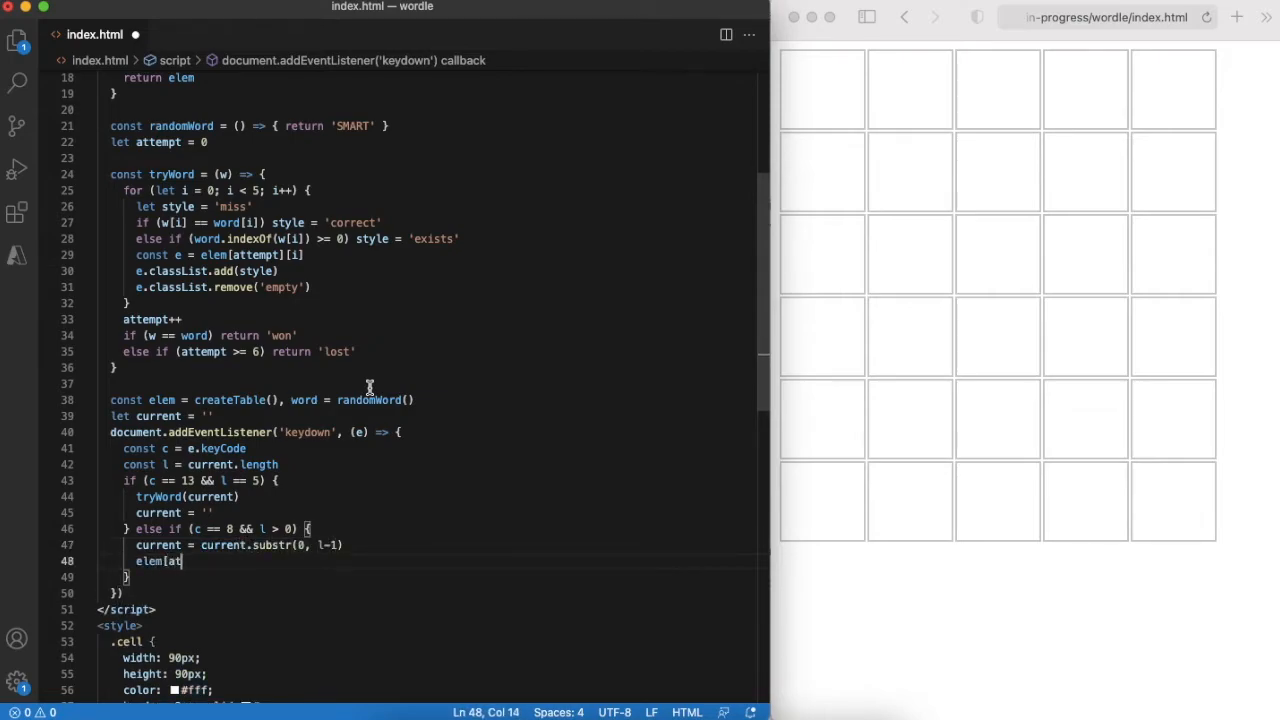
type("tempt][l-1].i")
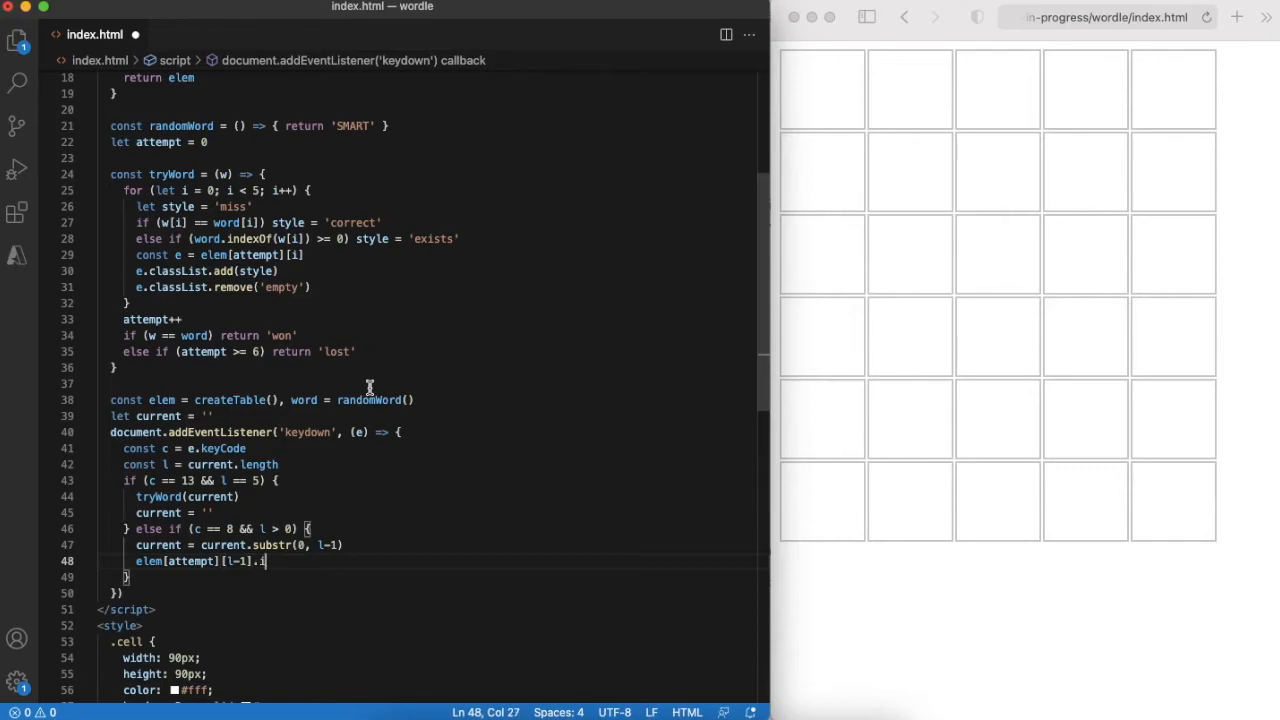
type("nnerText = ''")
left_click(255, 577)
type(" else if (c >= 65 && c <= 90 && l < 5) {")
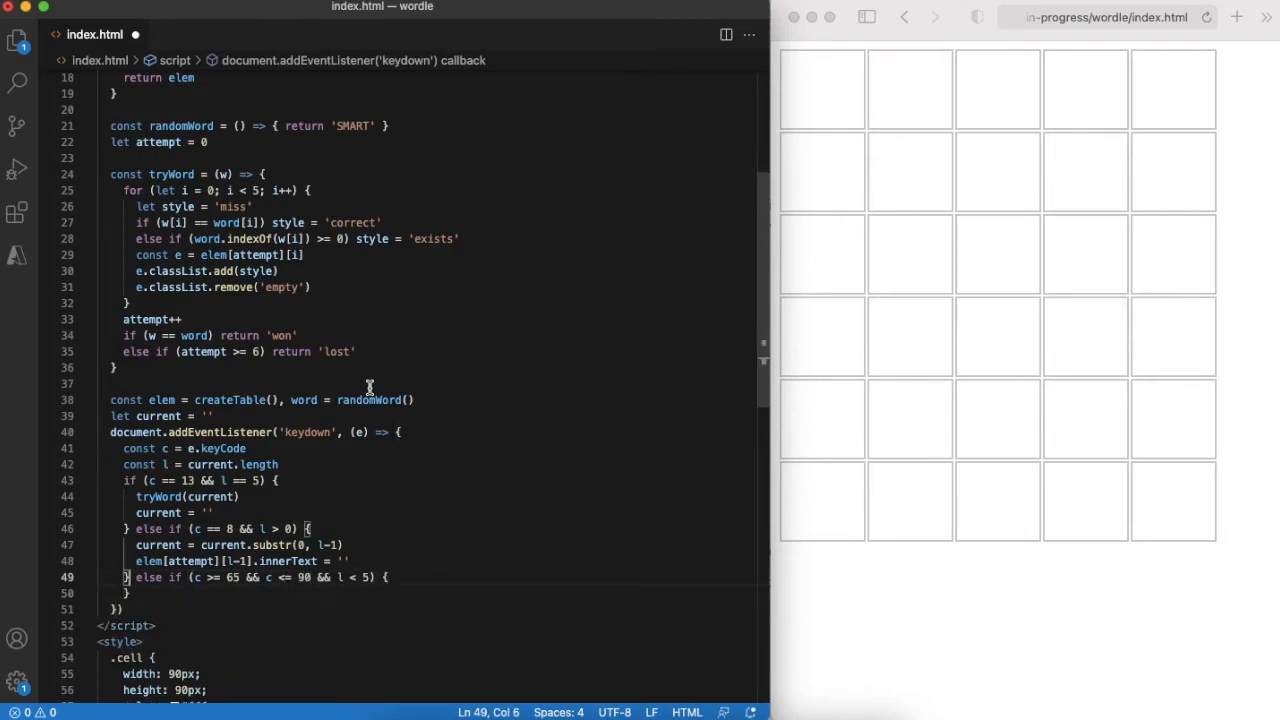
For letter keys, append the character to current and show it in the next cell.
type("const ch = String.fromCharCode(c")
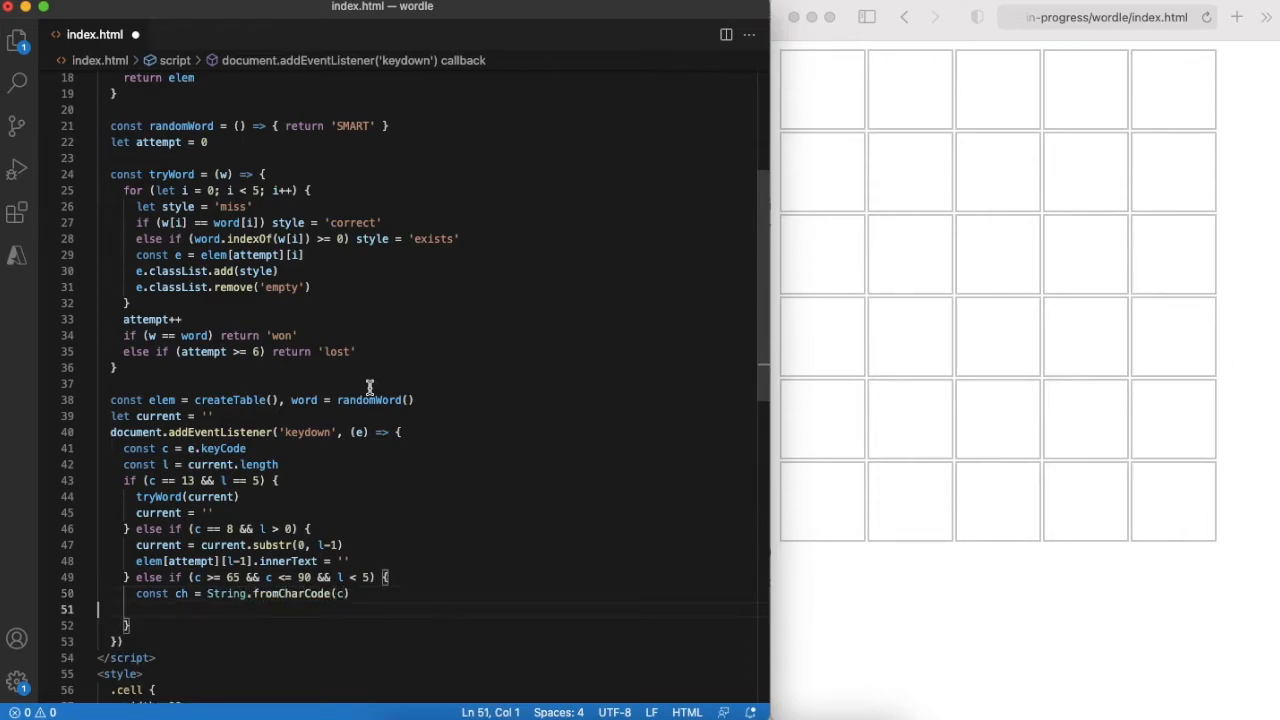
type("current = current + ch")
type("elem[attempt")
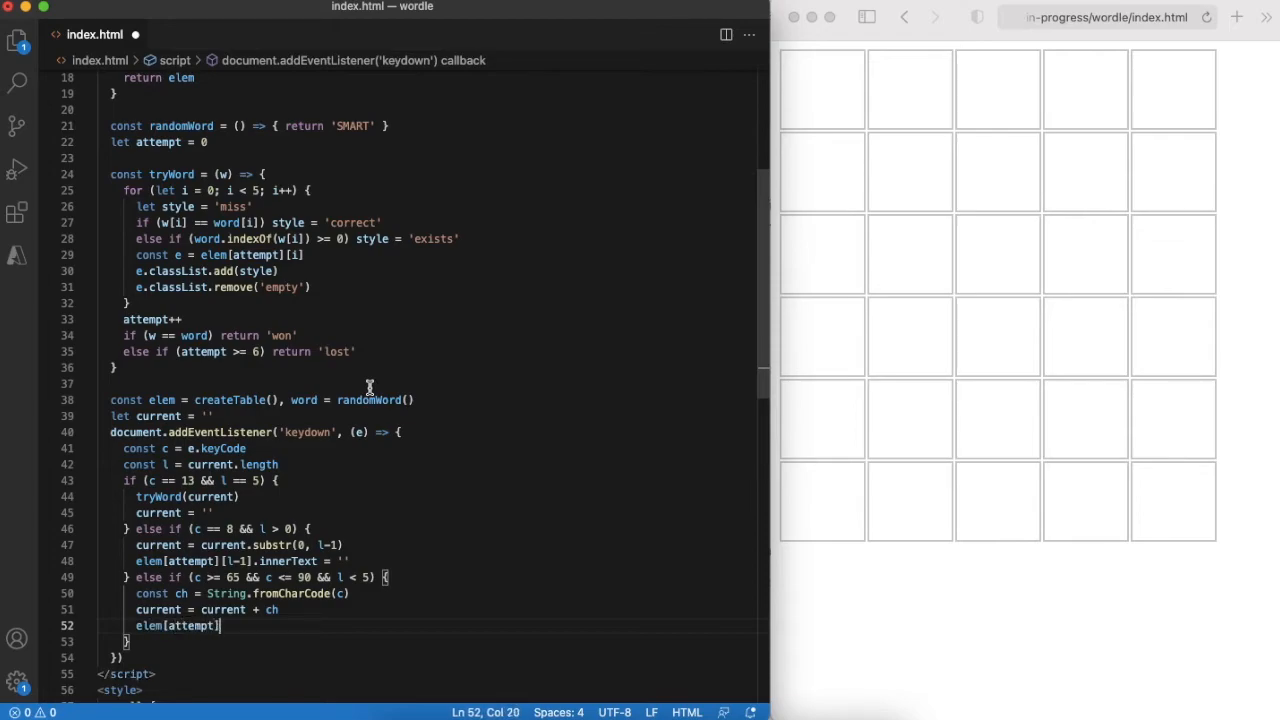
type("[l].innerText = ch")
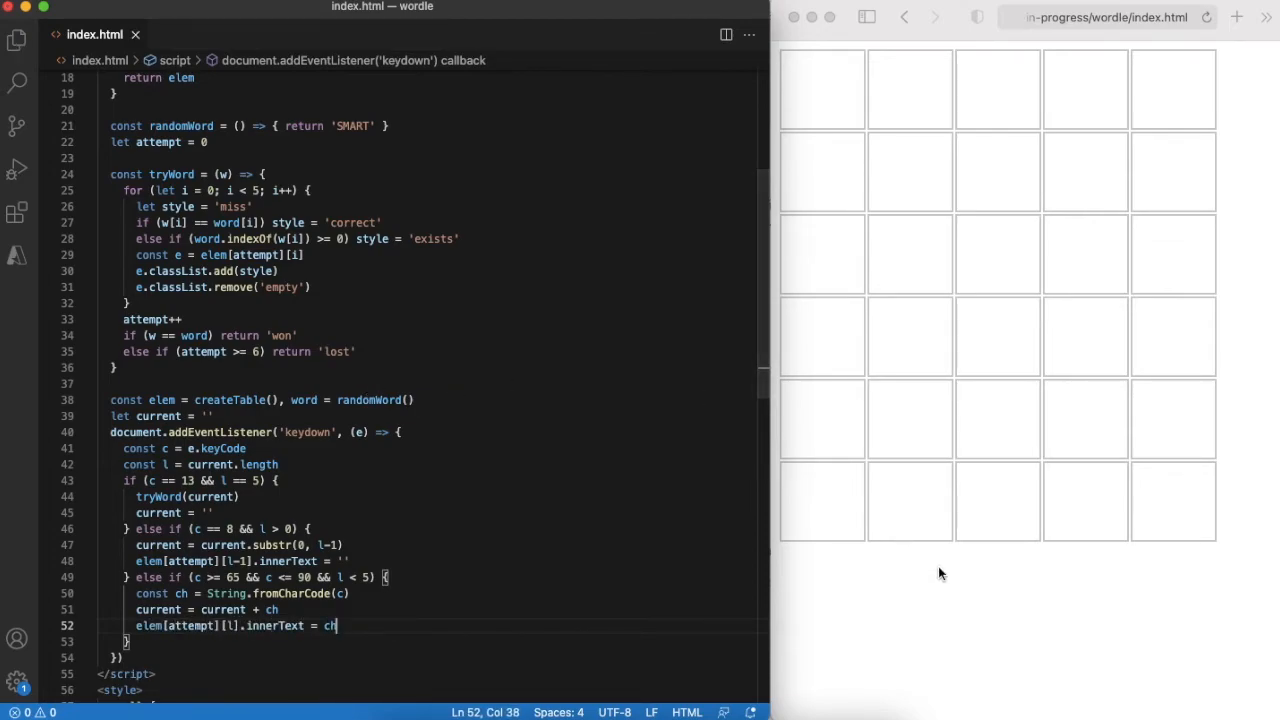
Test the game in the browser by entering the guess HELLO.
key("h")
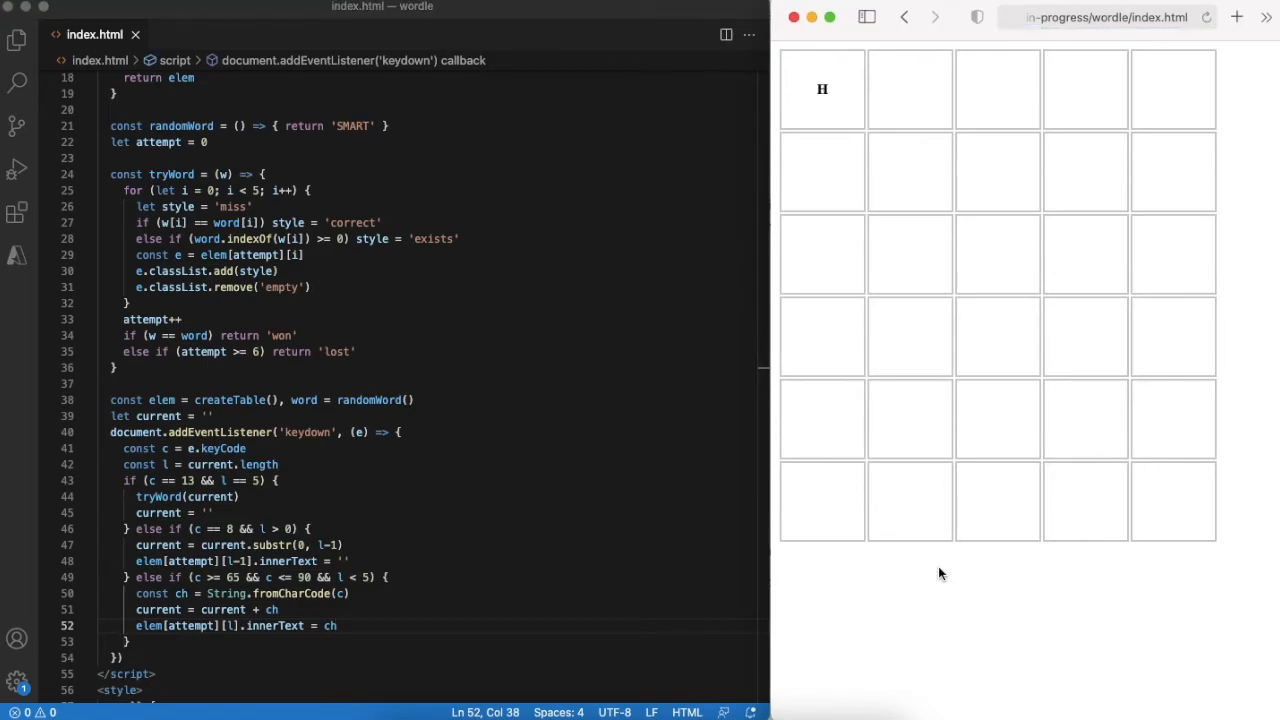
type("ELLO")
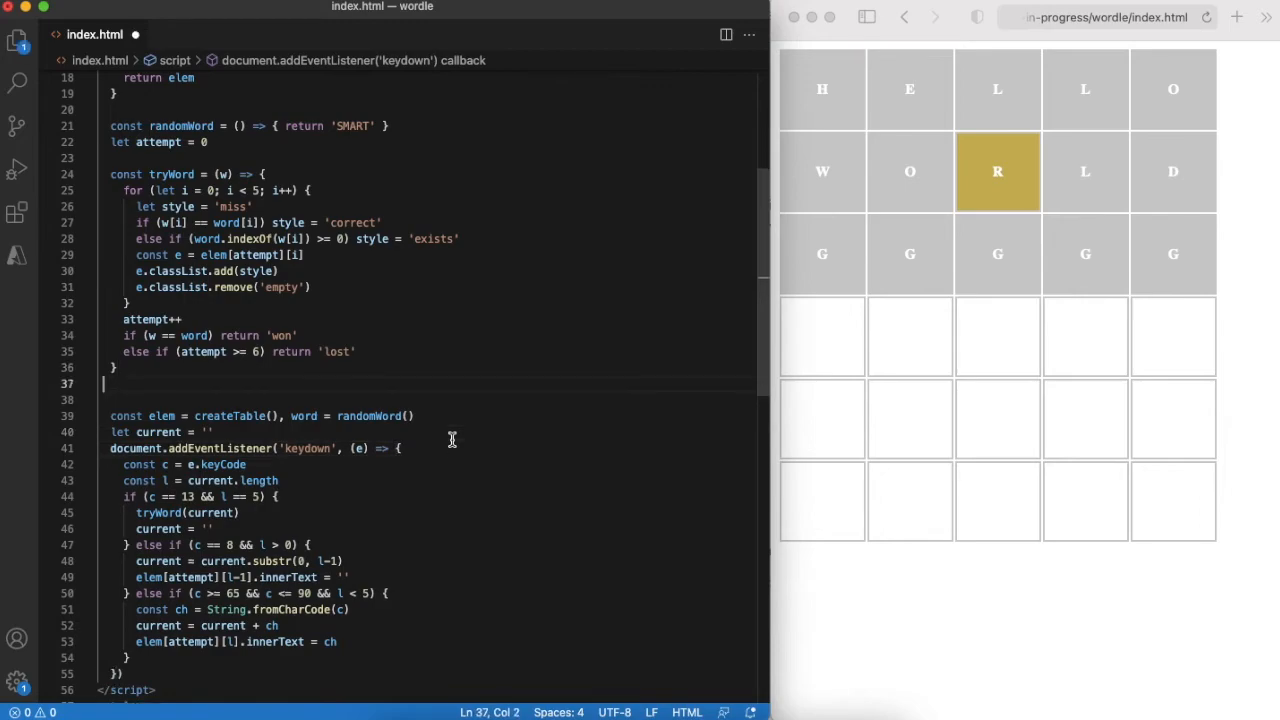
Define gameOver(msg) that alerts the message in a setTimeout and reloads the page.
type("const gameOver =")
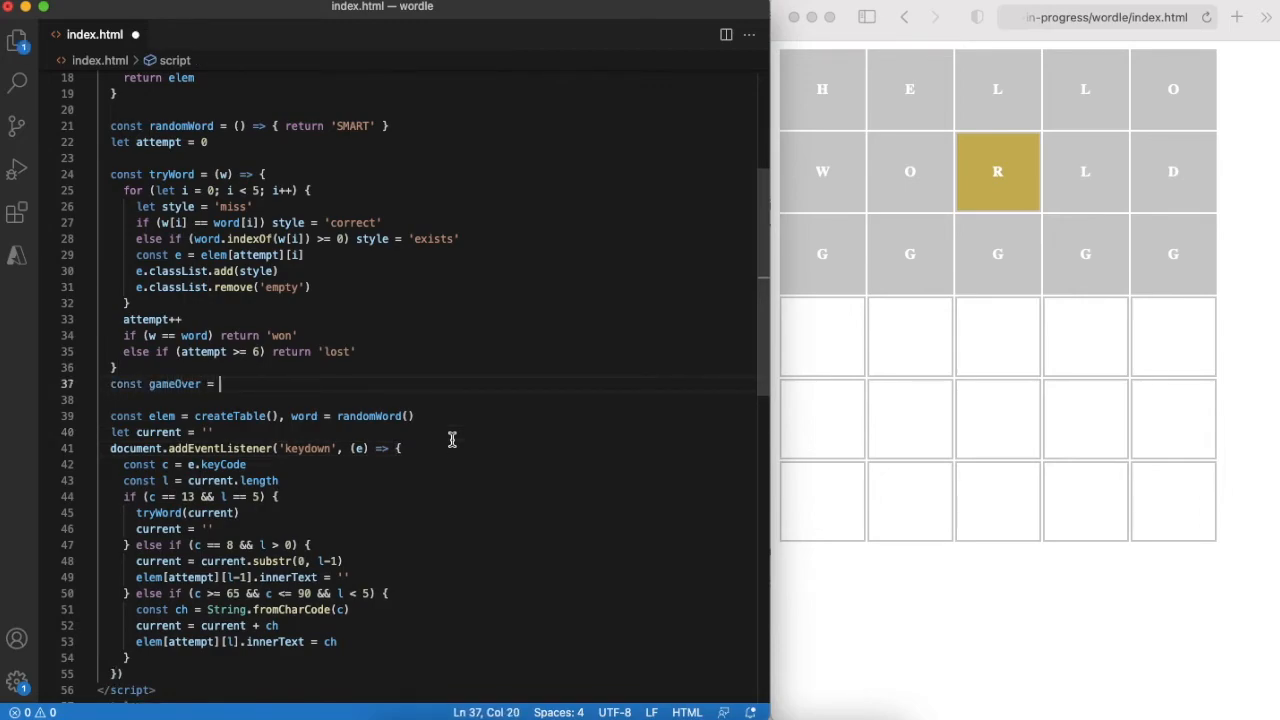
type("(msg) => {")
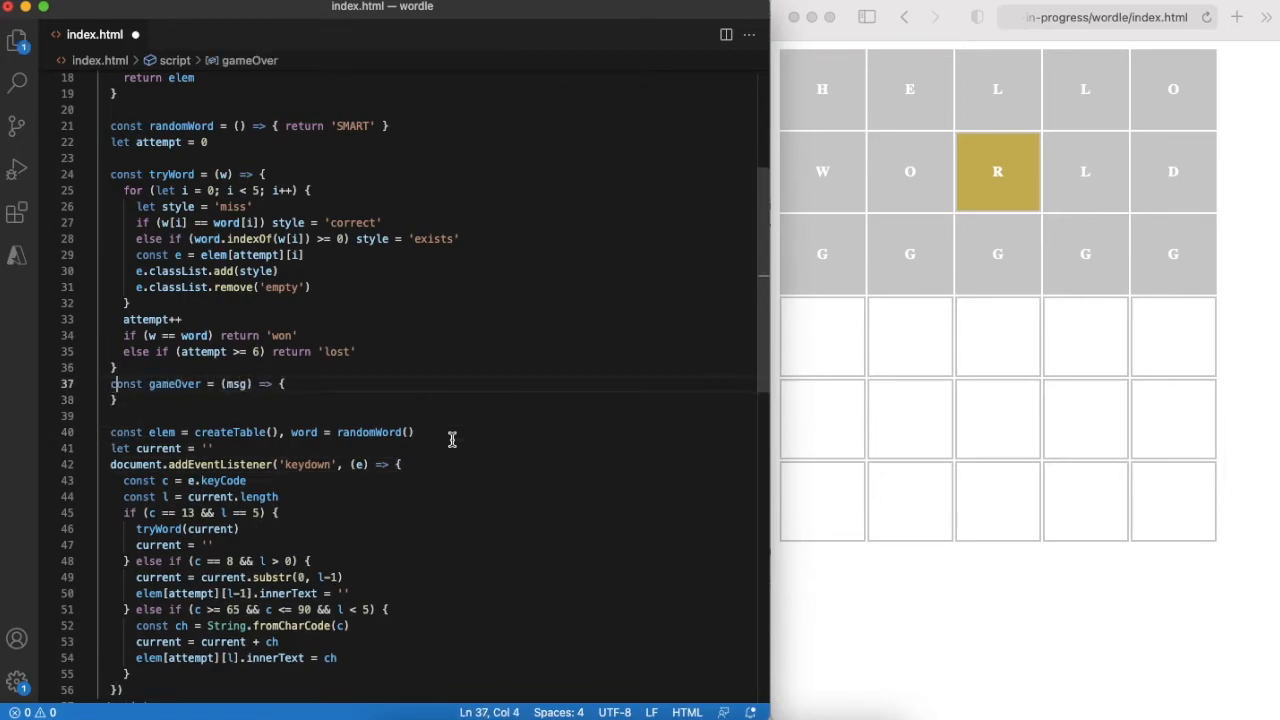
type("setTimeout(() => {")
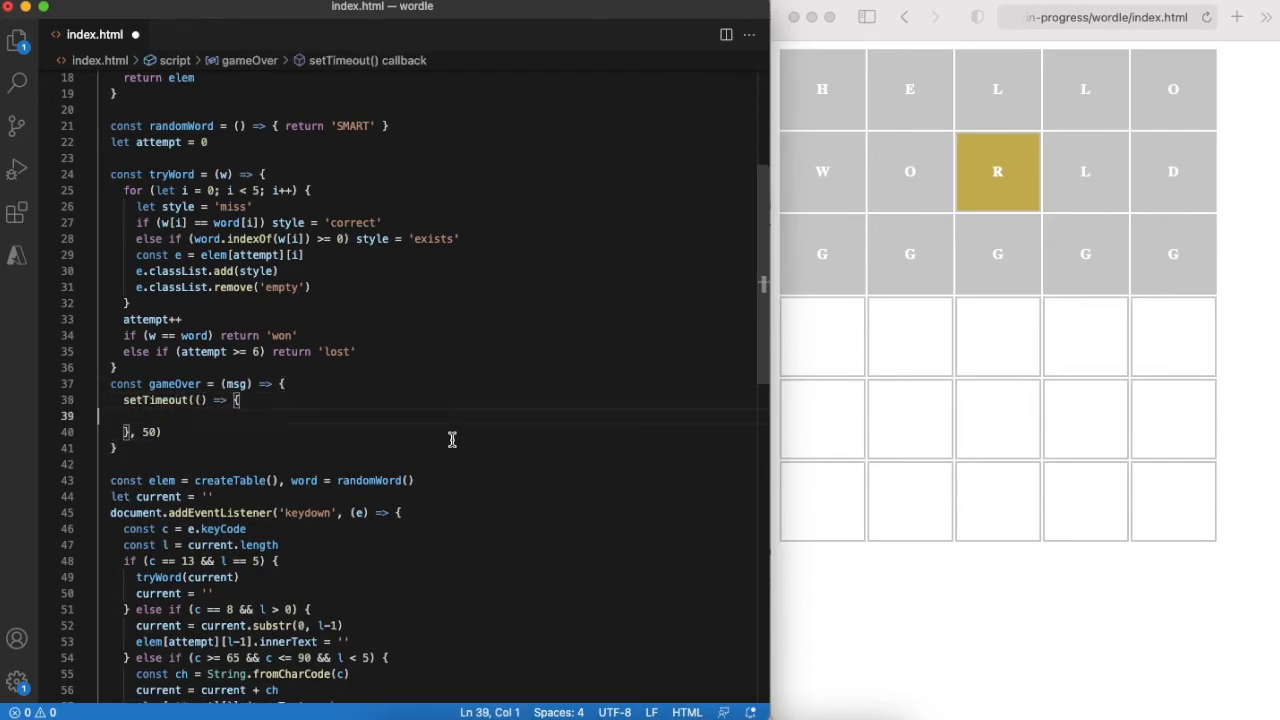
type("alert(msg)")
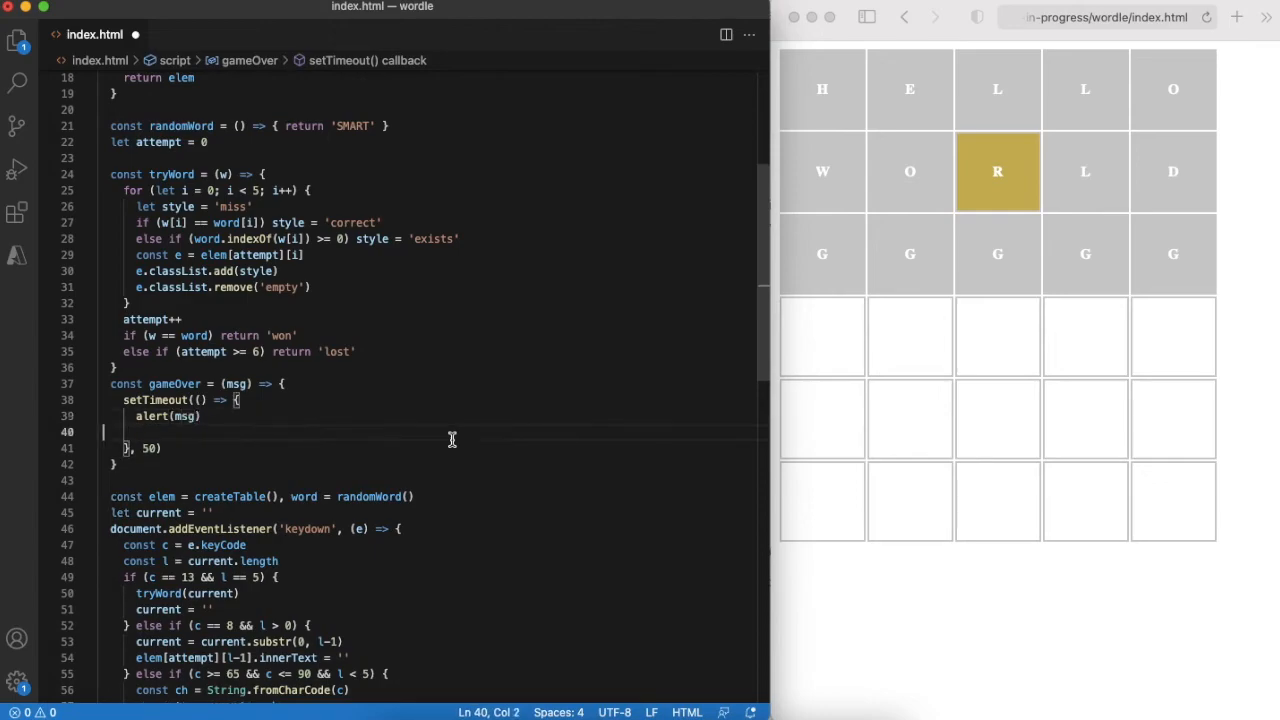
type("window.locatio")
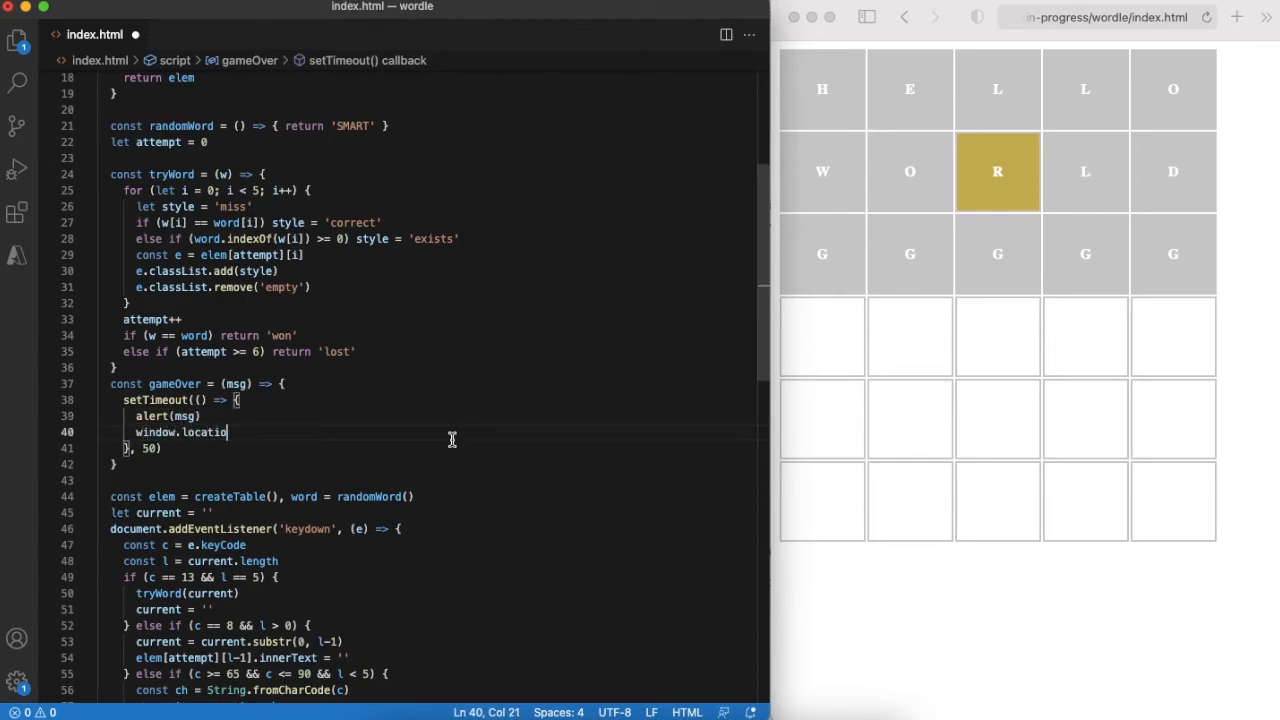
type(".reload()")
type("if (")
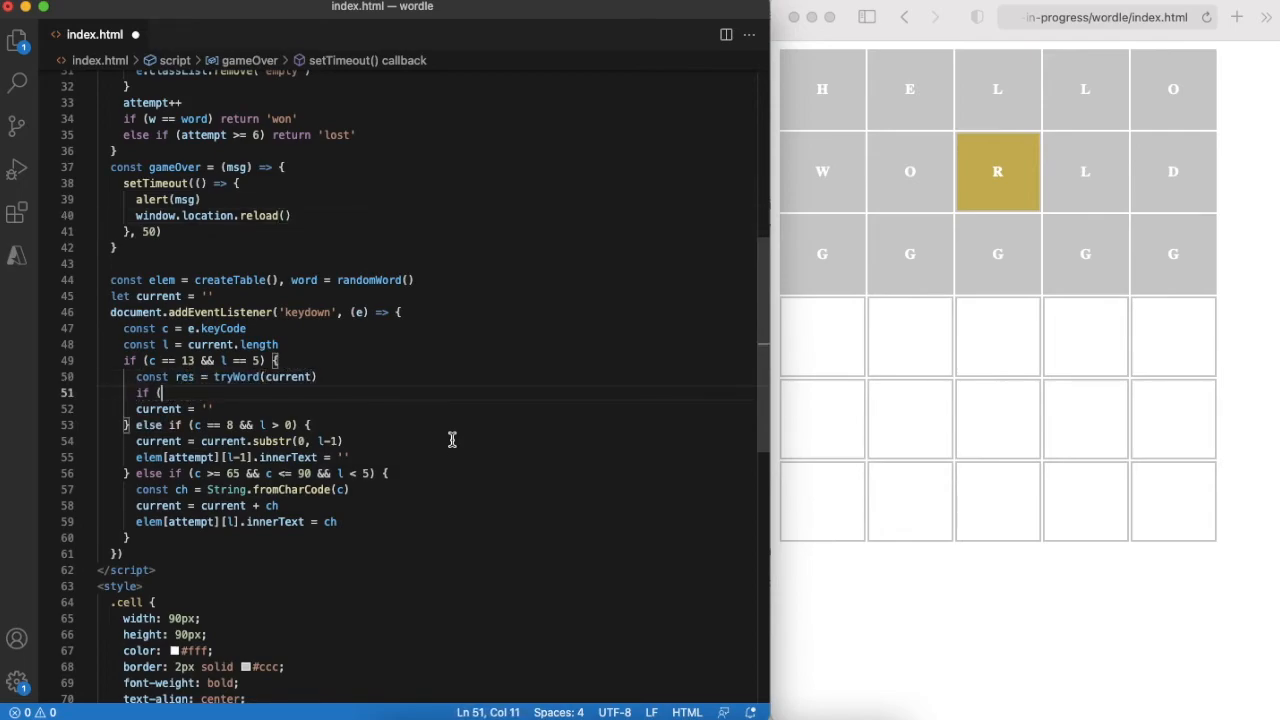
In the Enter branch, call gameOver with `Game over! You ${res}! The word was ${word}!` when tryWord returns a result.
type("res) gameOver(`Game o")
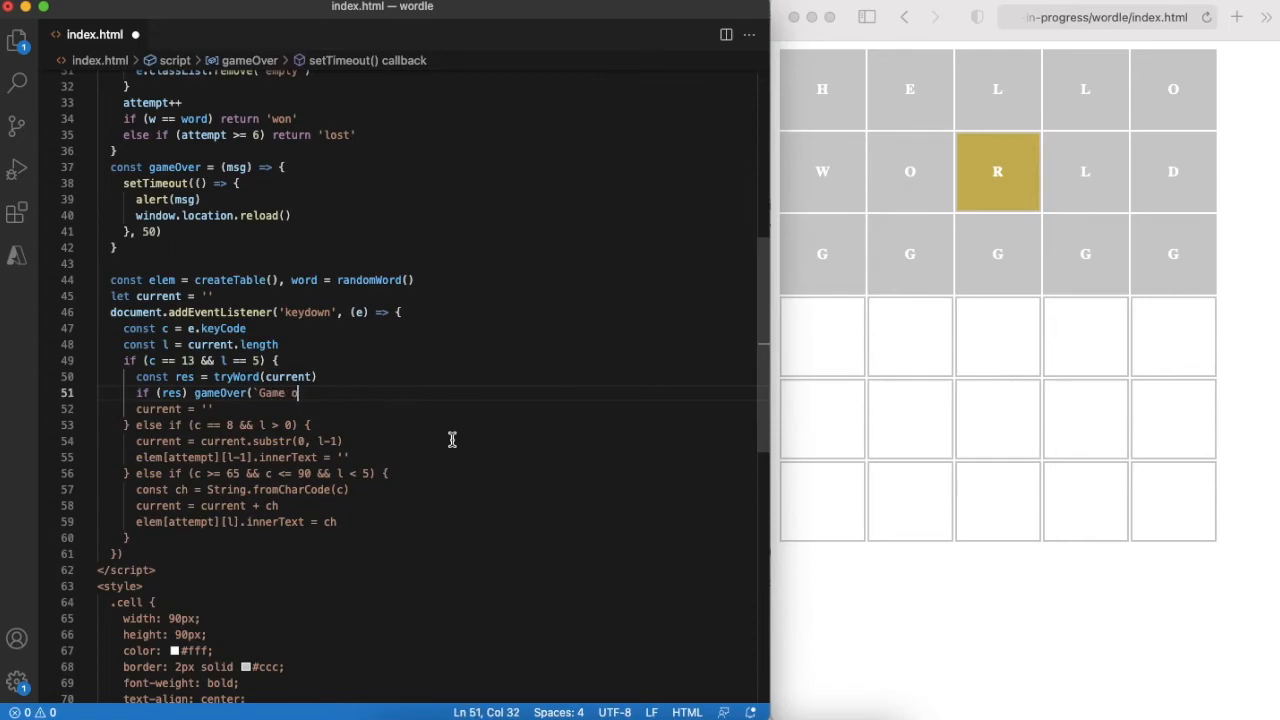
type("ver! You ${res}! The")
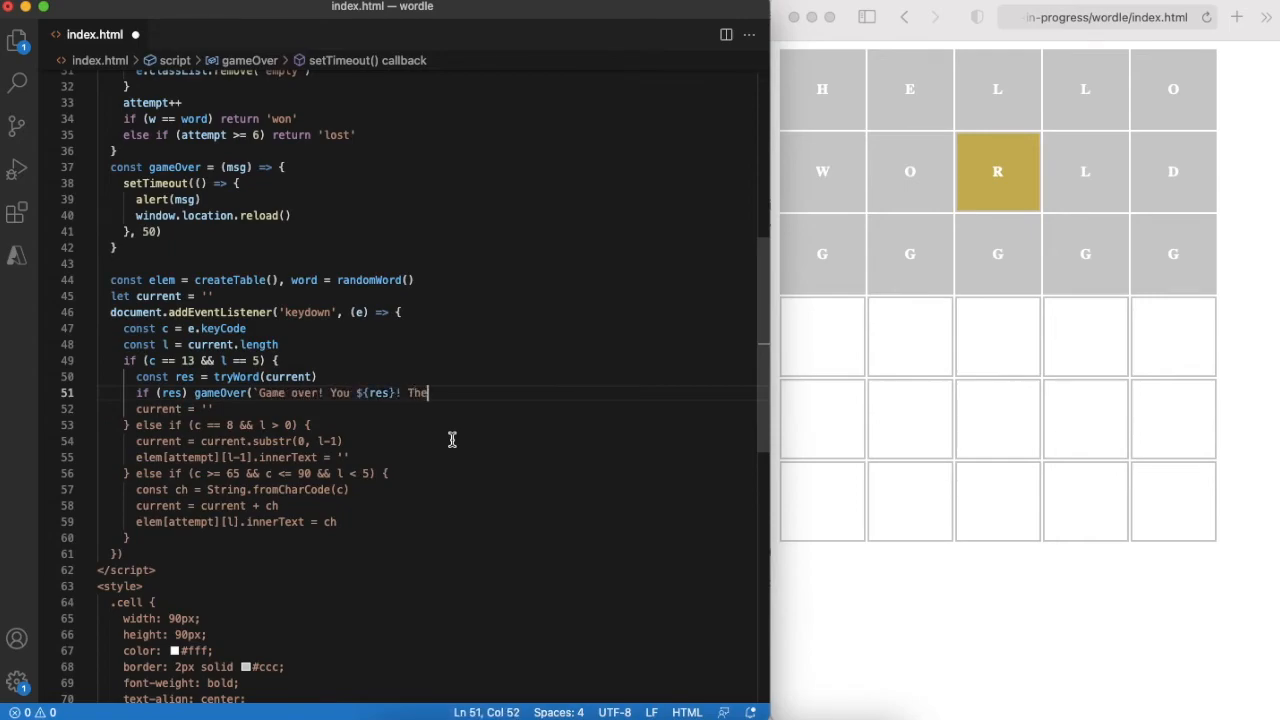
type("word was ${word}!`")
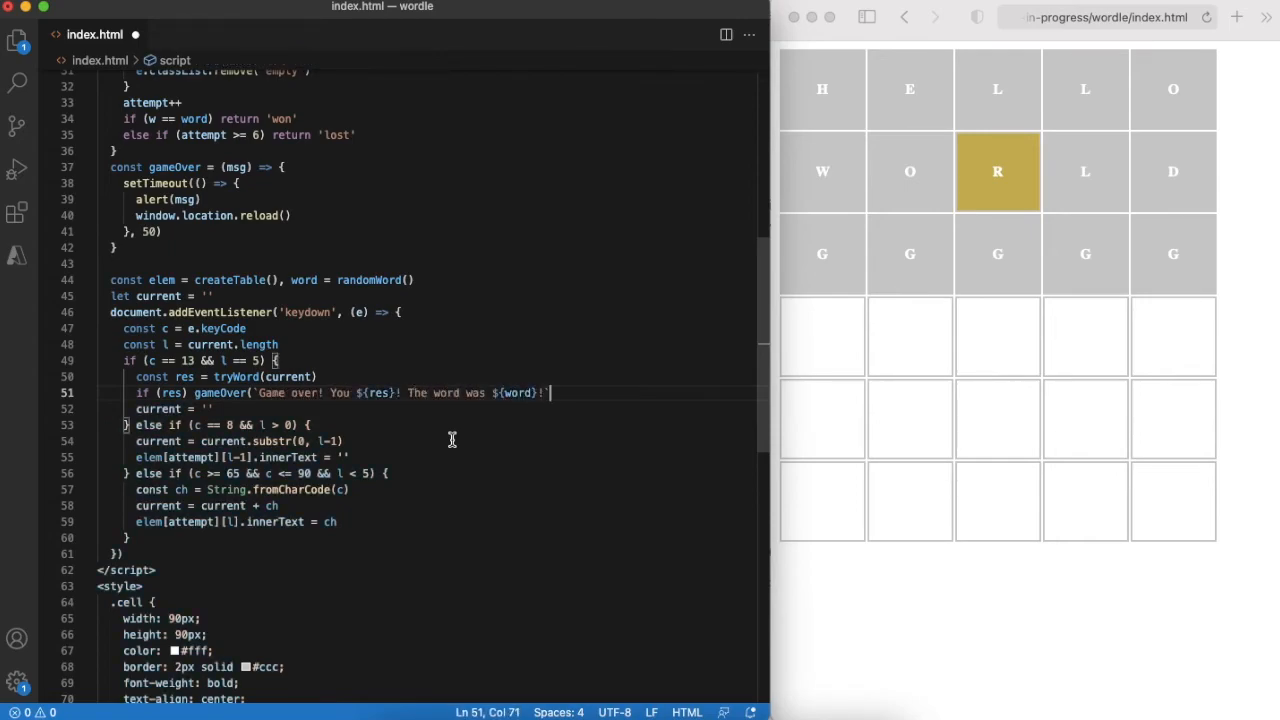
type(")")
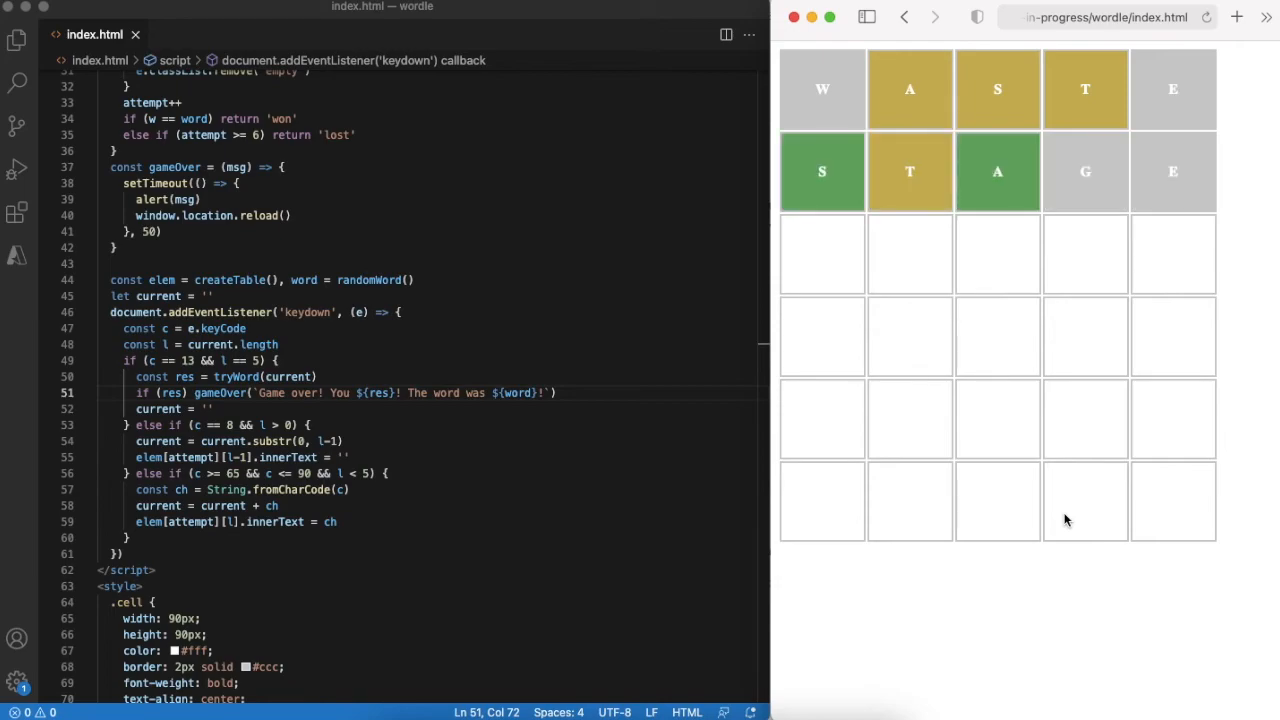
Guess START then SMART in the browser and dismiss the 'You won' alert.
type("START")
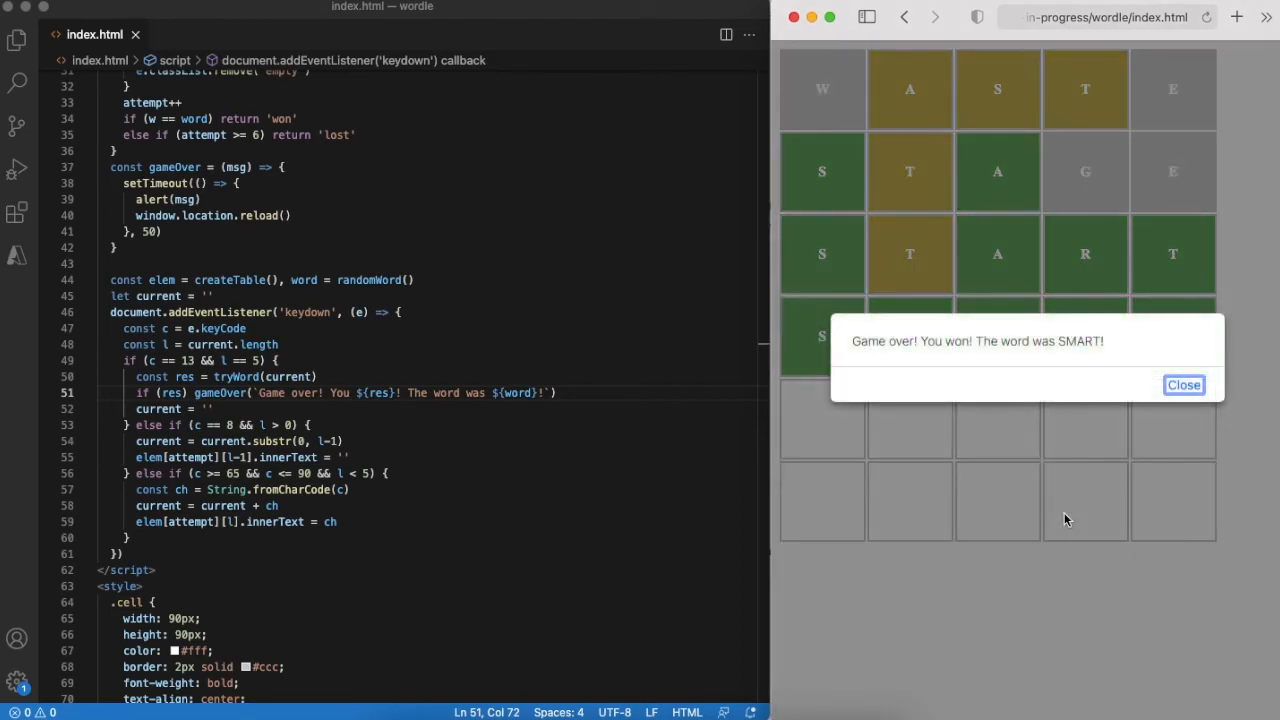
left_click(1183, 385)
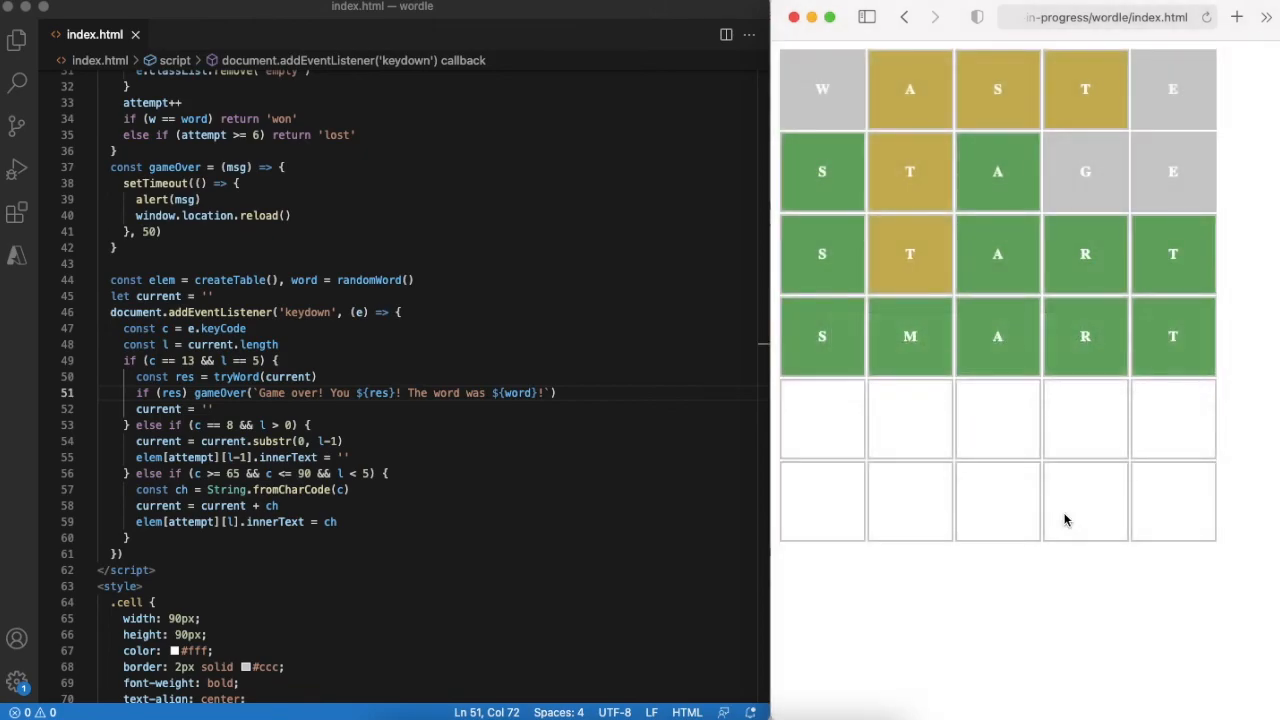